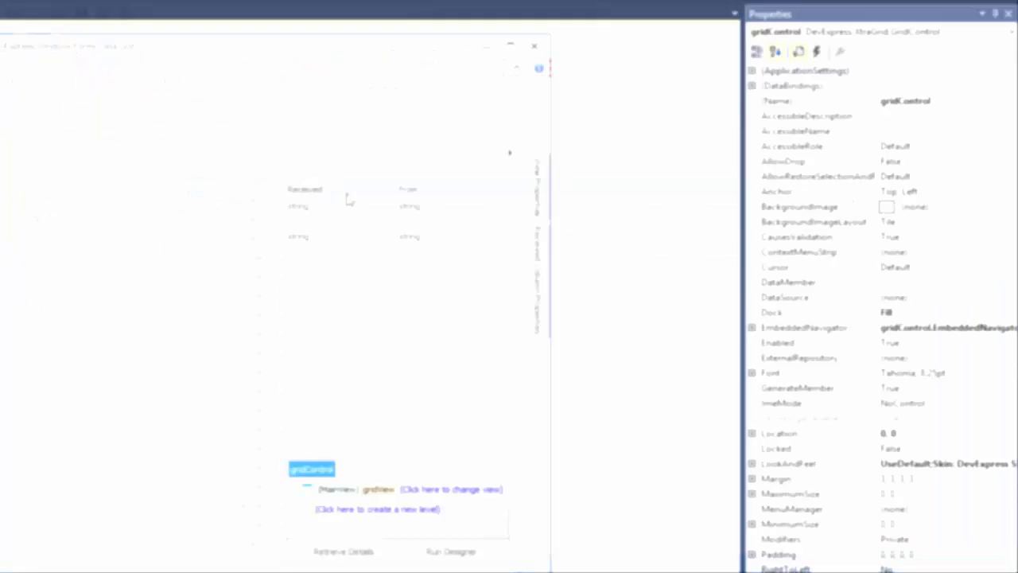
# Step: Change GroupDrawMode and AllowGroup in View Properties and clear grouping to a flat list
pyautogui.click(305, 188)
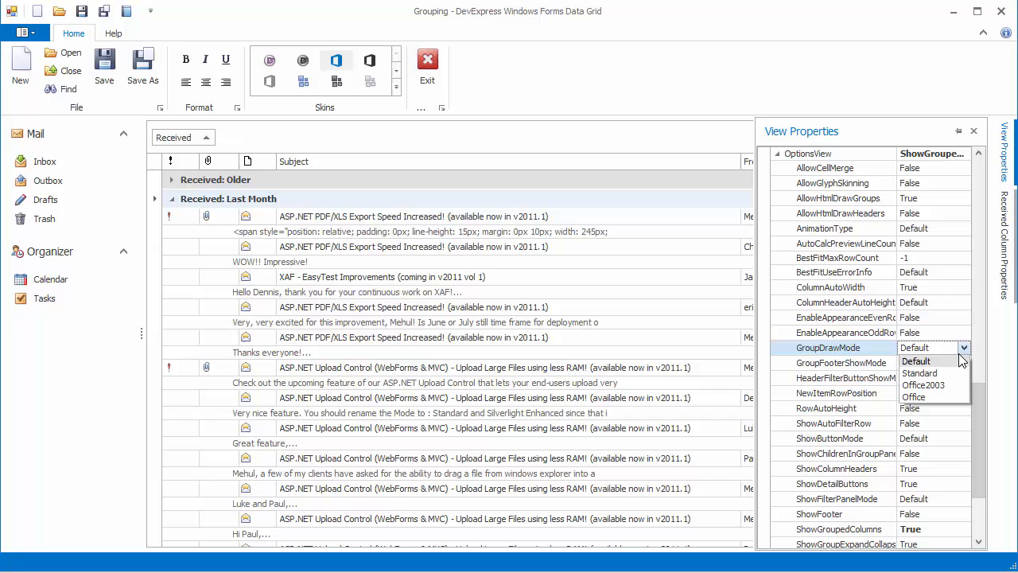
pyautogui.click(925, 383)
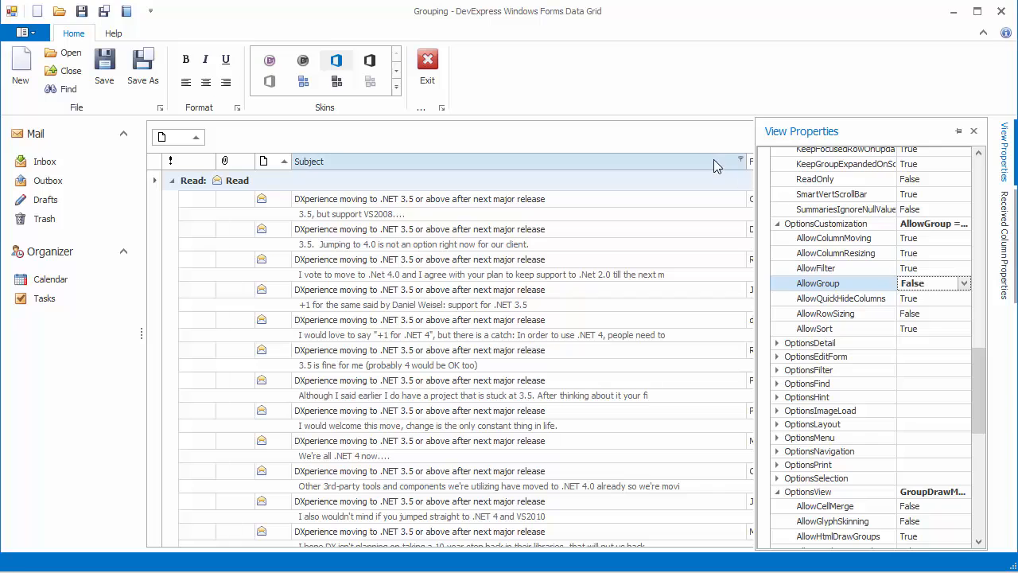
pyautogui.click(973, 131)
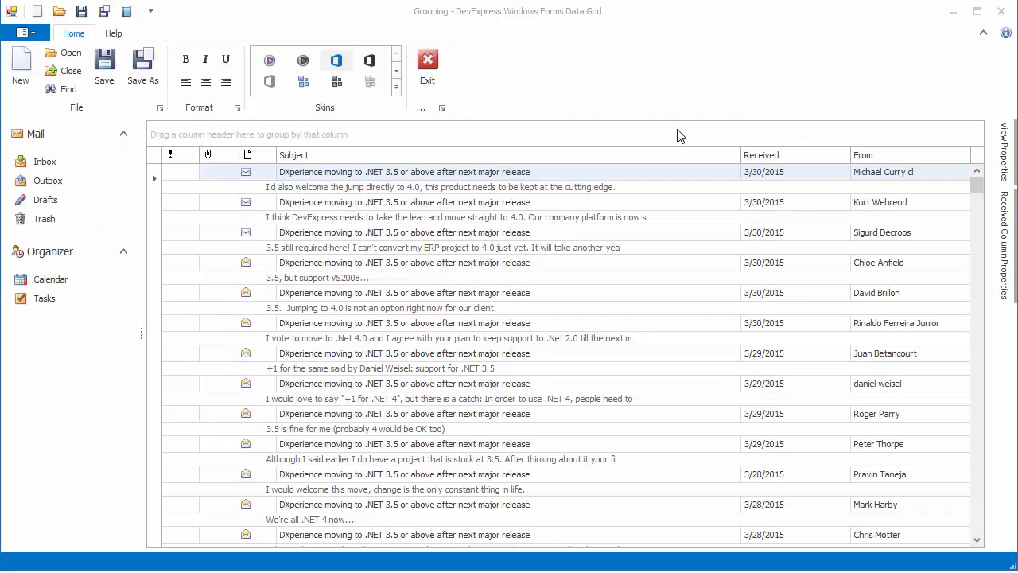
pyautogui.moveTo(763, 153)
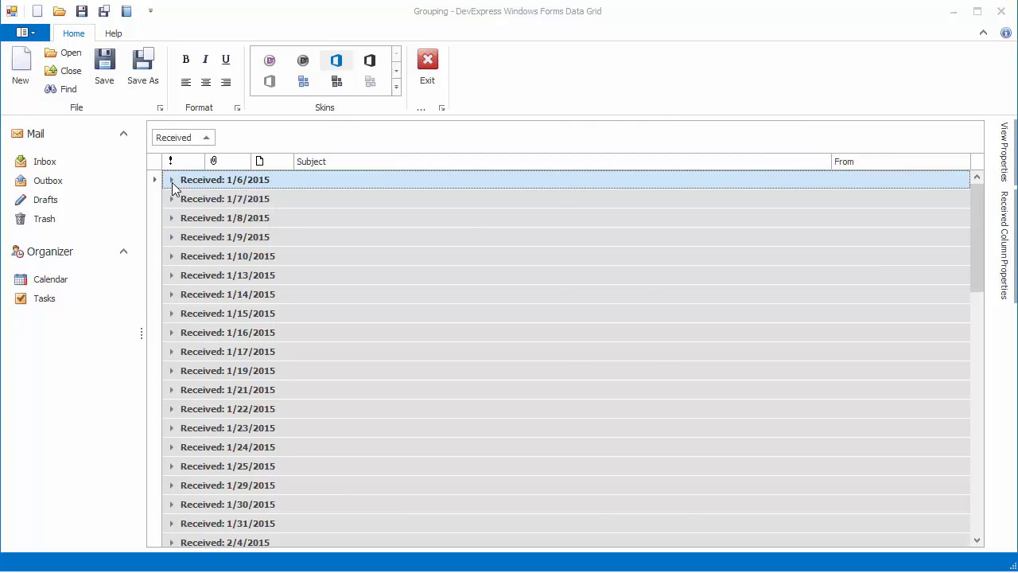
# Step: Group mail by Received, newest first, and expand the 3/30/2015 and 3/28/2015 groups
pyautogui.click(226, 198)
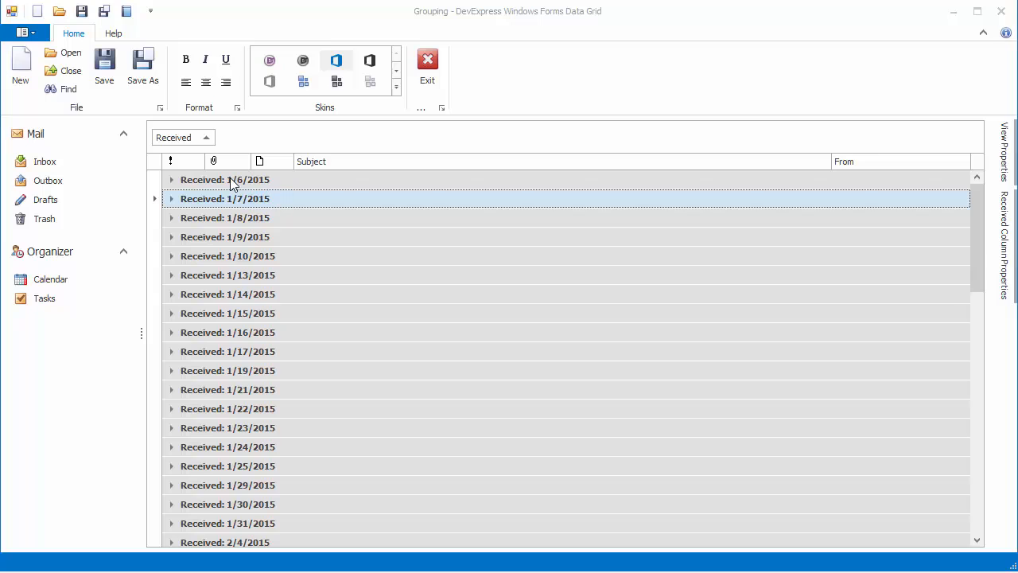
pyautogui.moveTo(206, 199)
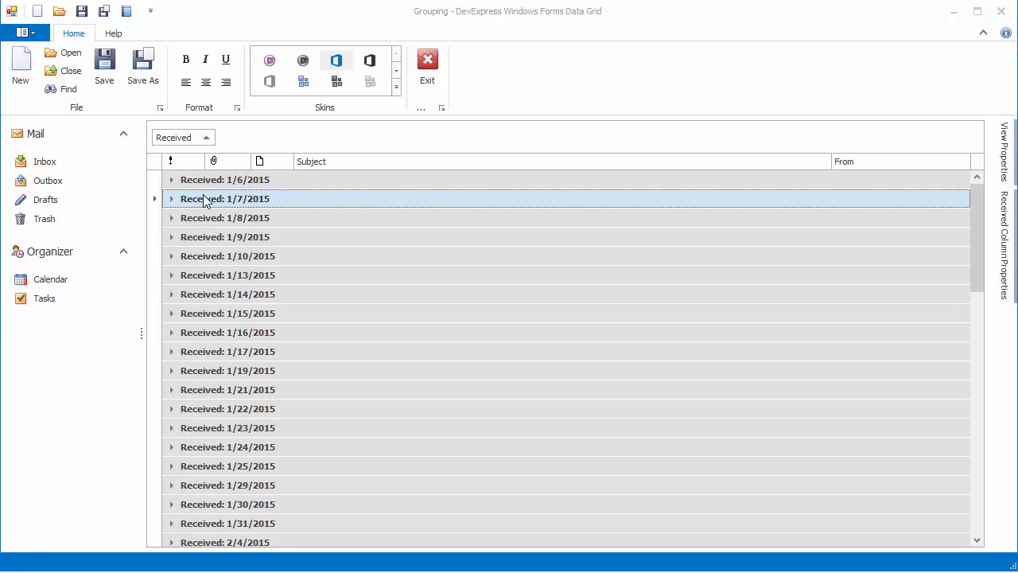
pyautogui.click(182, 137)
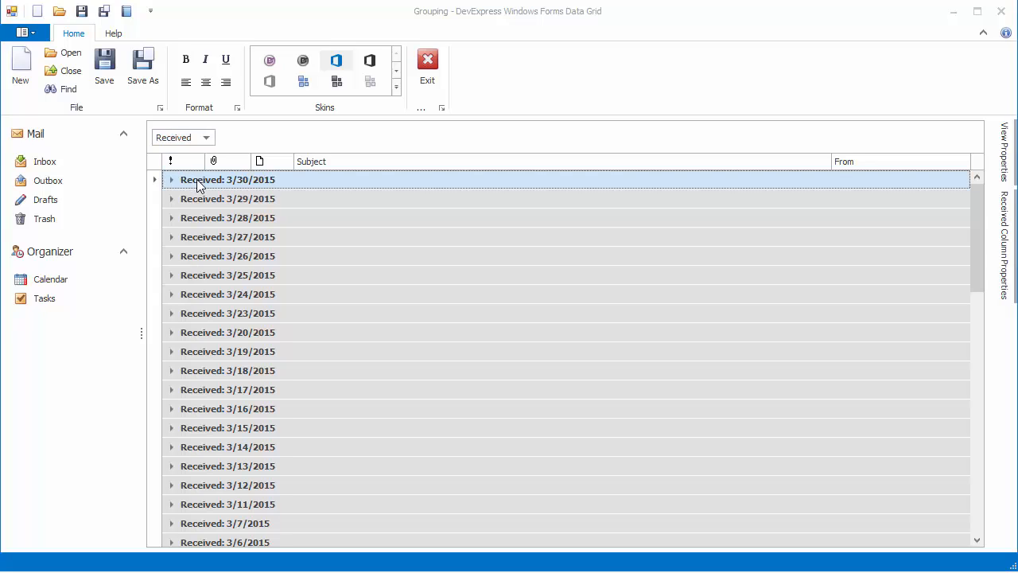
pyautogui.click(172, 178)
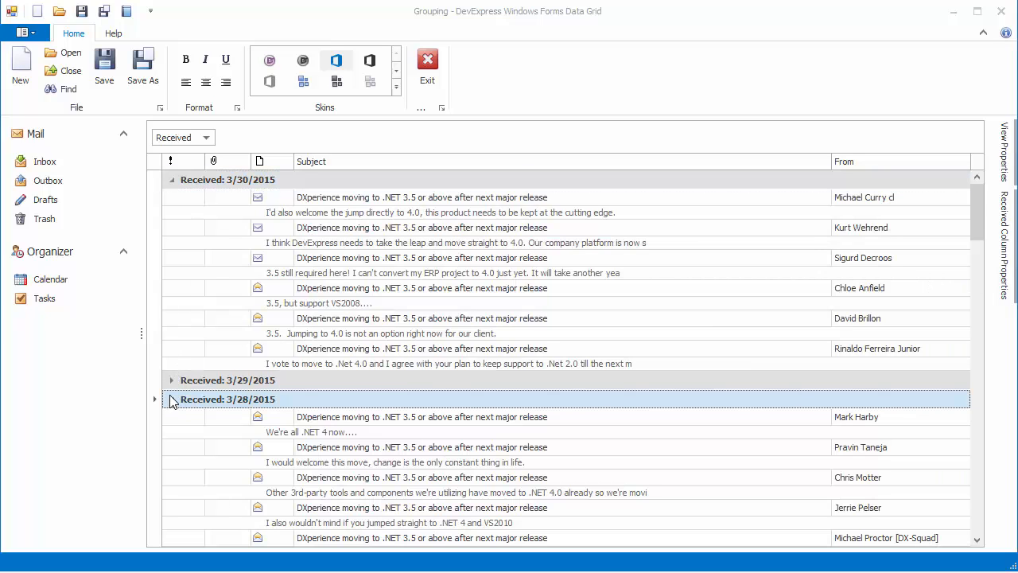
pyautogui.rightClick(258, 161)
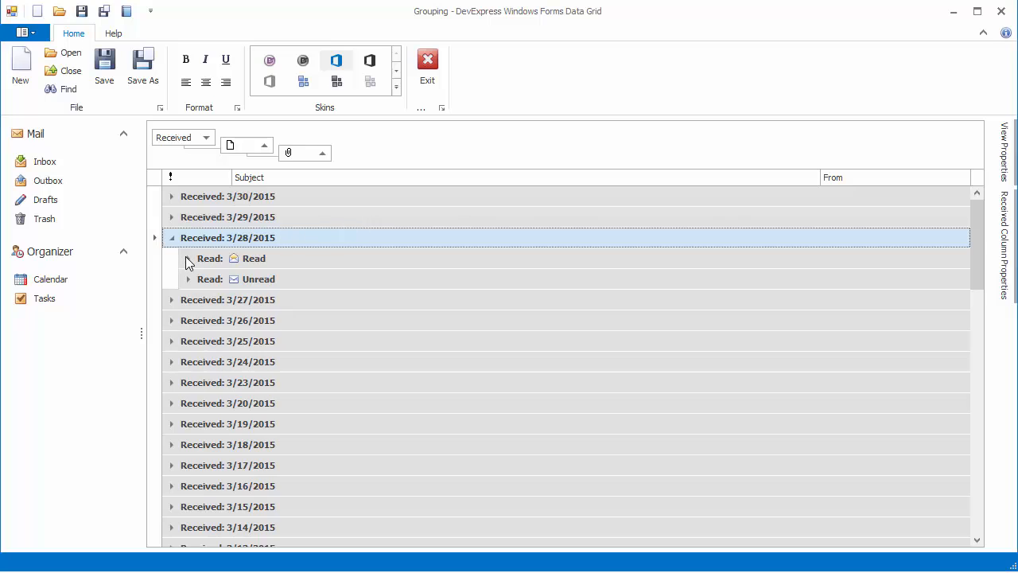
# Step: Expand the Read, Attachment and Received date groups, then ungroup the Attachment column
pyautogui.click(188, 258)
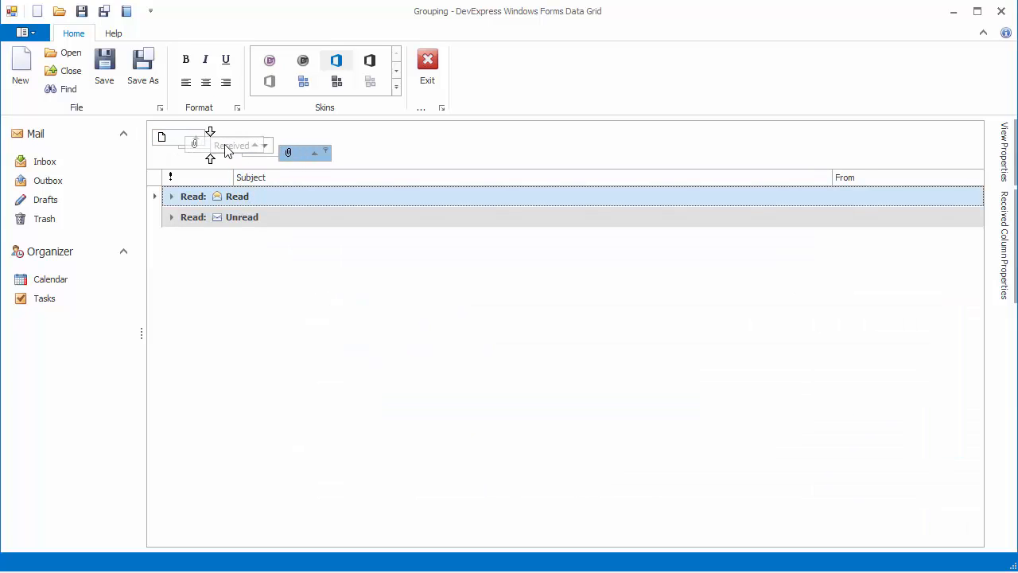
pyautogui.click(171, 197)
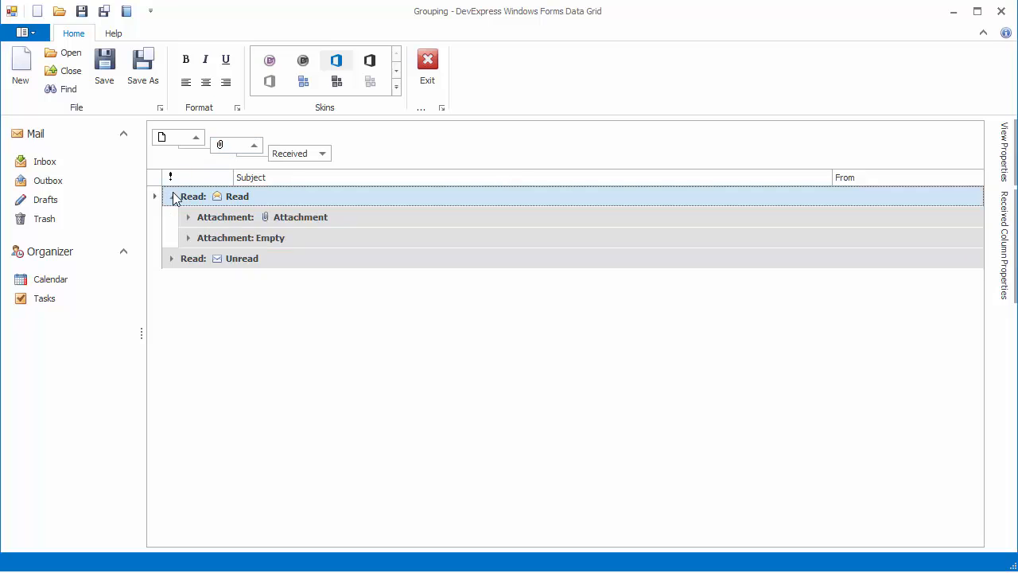
pyautogui.click(188, 216)
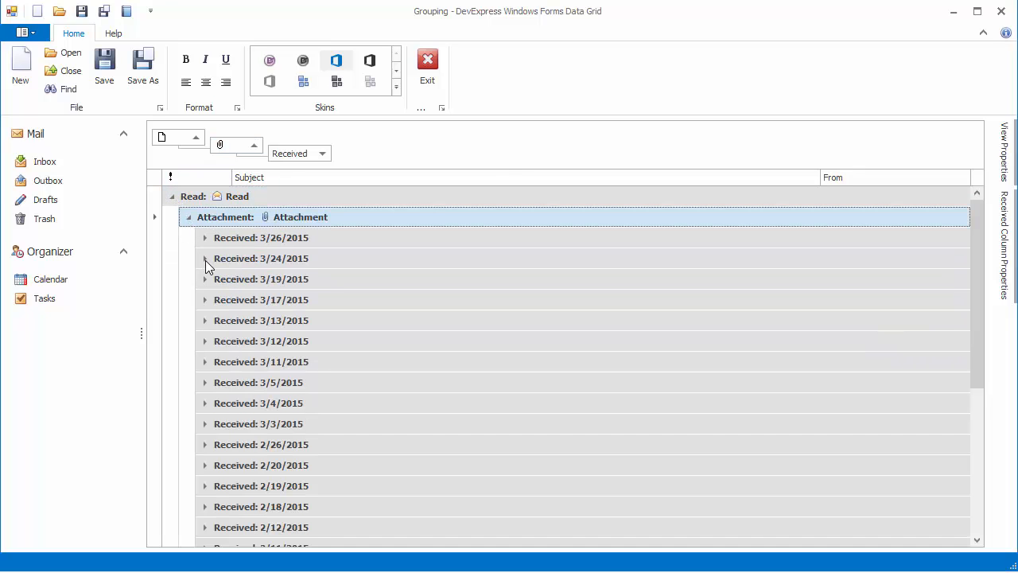
pyautogui.click(205, 258)
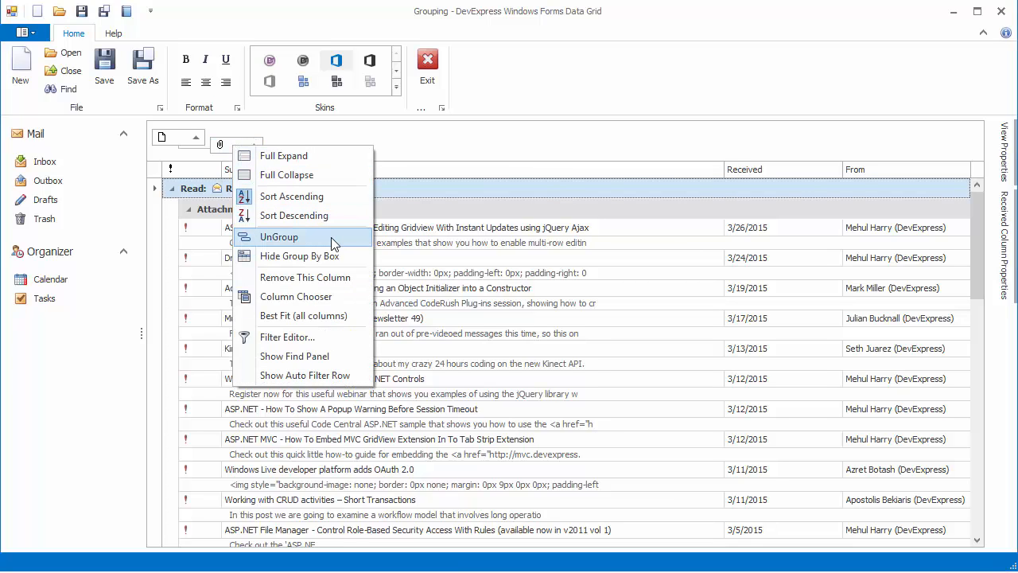
pyautogui.click(278, 236)
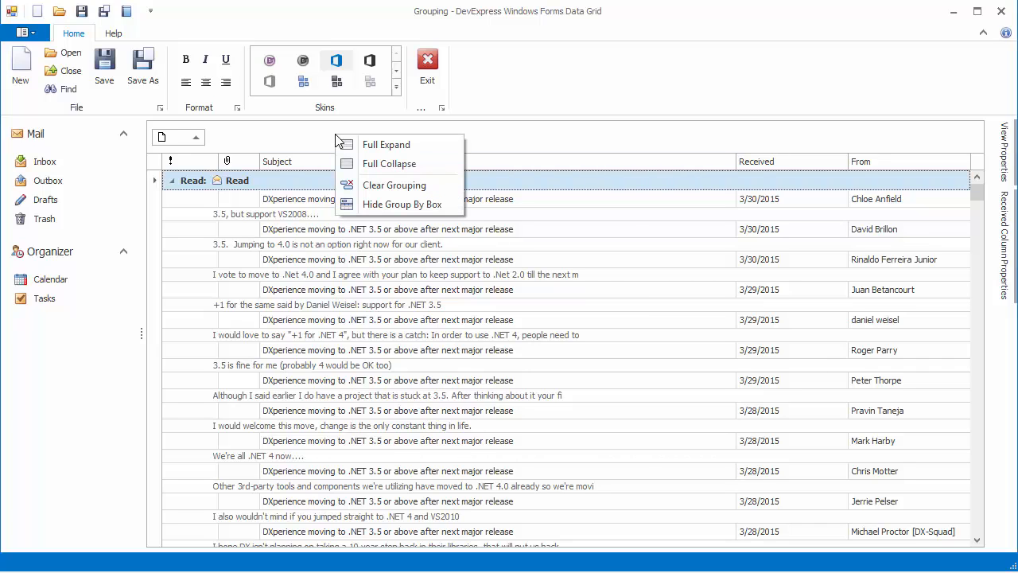
pyautogui.moveTo(389, 162)
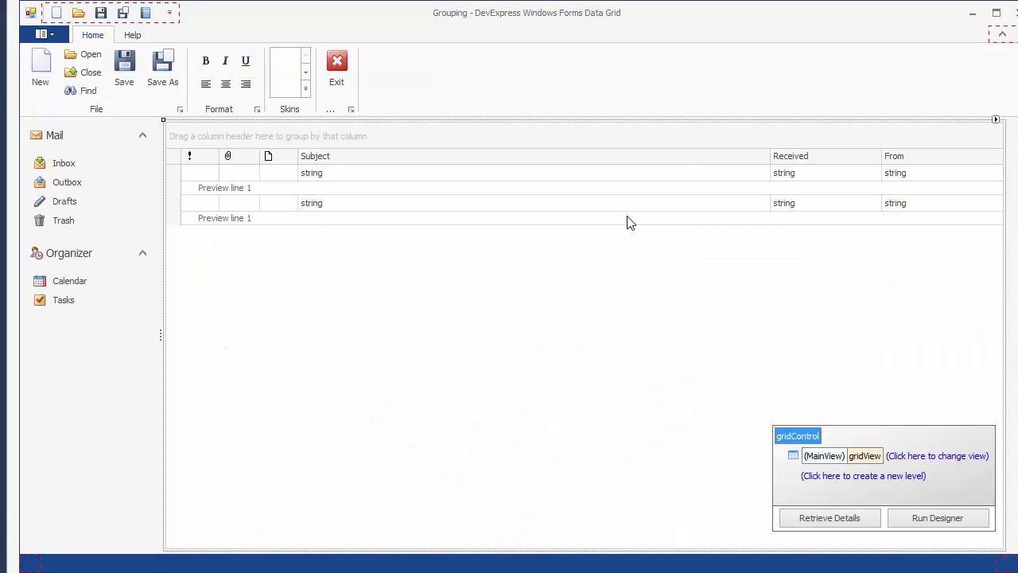
# Step: Drag Received into the designer's group panel and adjust it from its context menu
pyautogui.moveTo(790, 156); pyautogui.dragTo(620, 130)
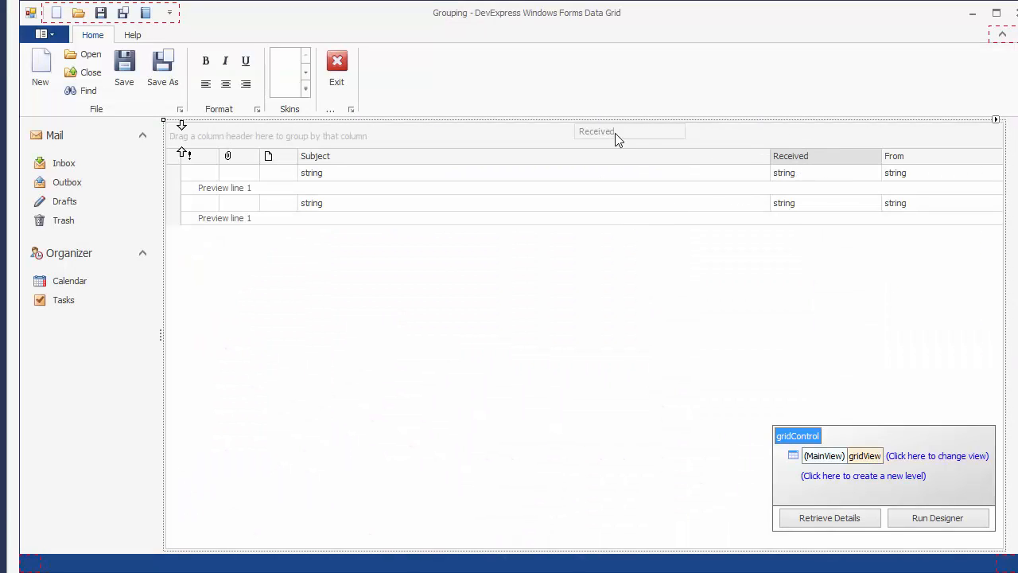
pyautogui.rightClick(192, 137)
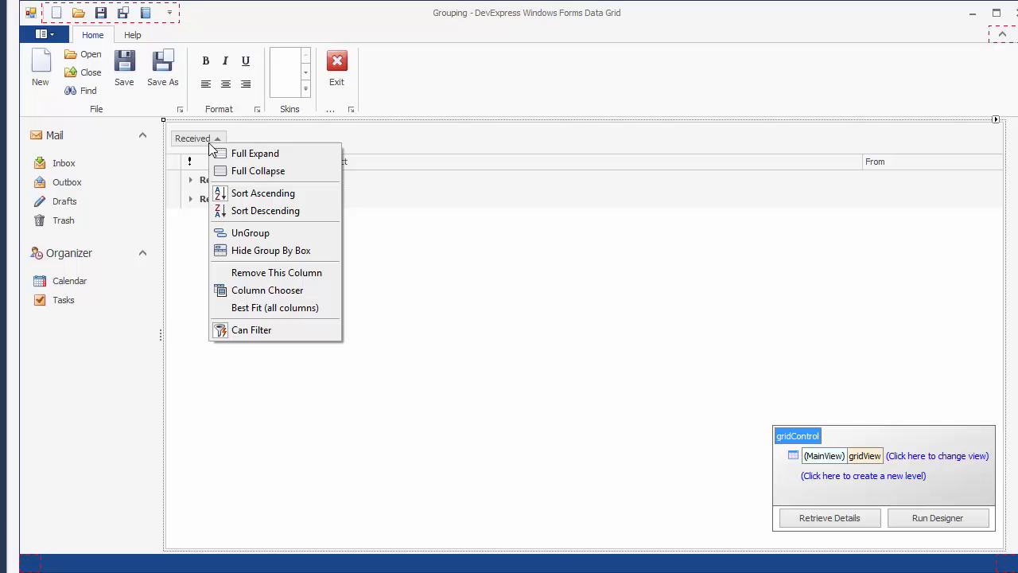
pyautogui.click(251, 232)
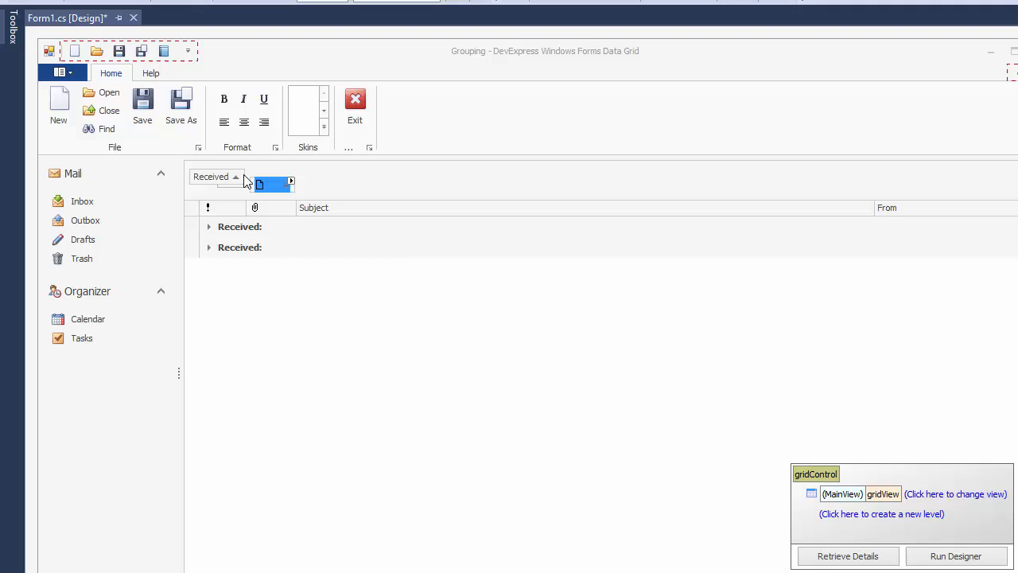
pyautogui.moveTo(337, 184)
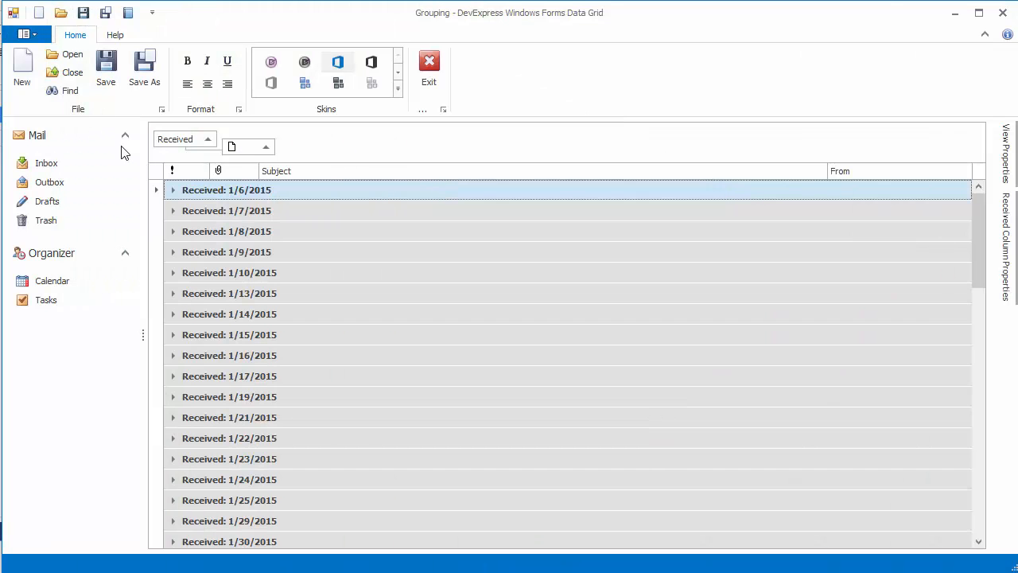
pyautogui.click(174, 189)
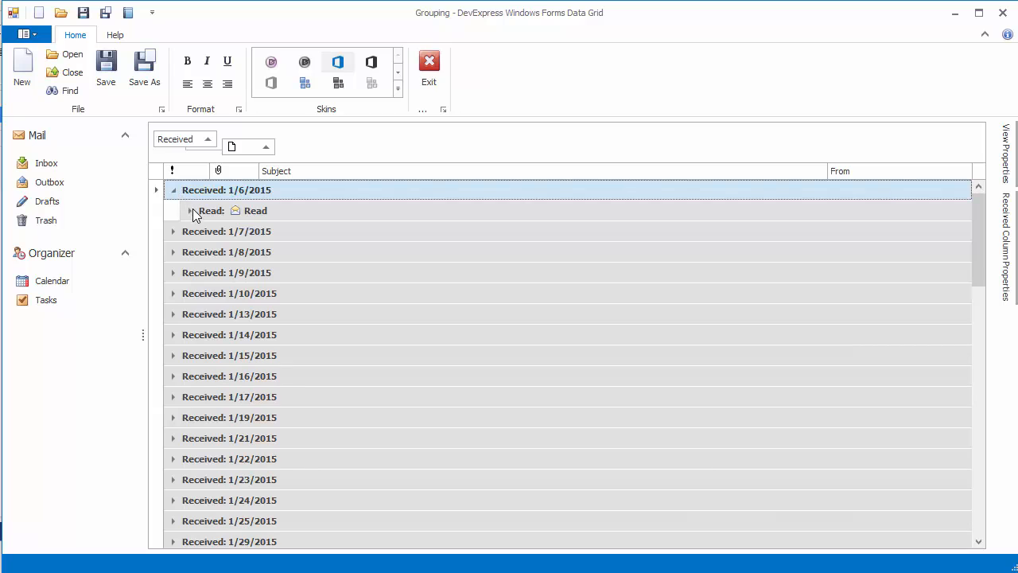
pyautogui.click(189, 210)
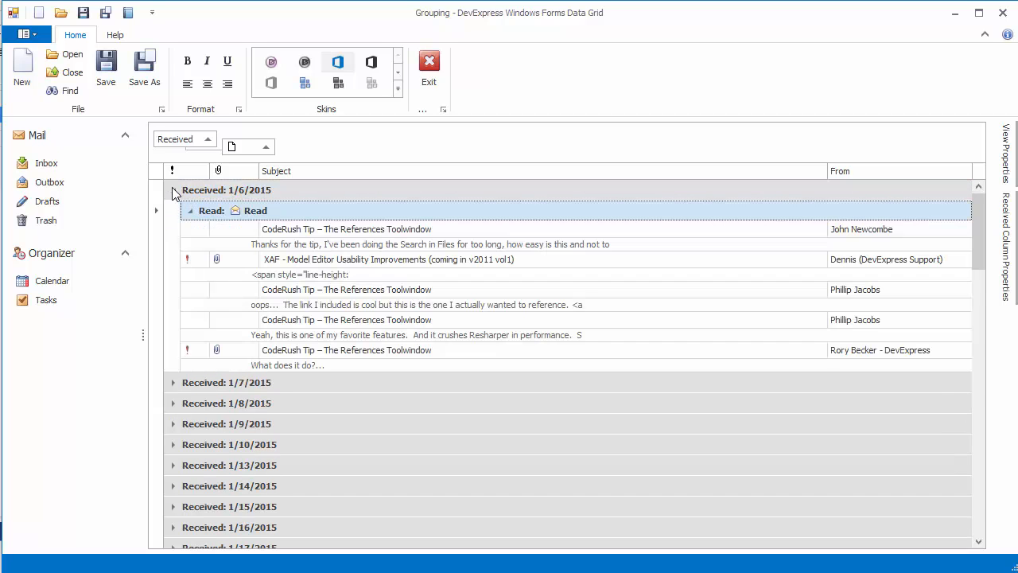
pyautogui.click(174, 189)
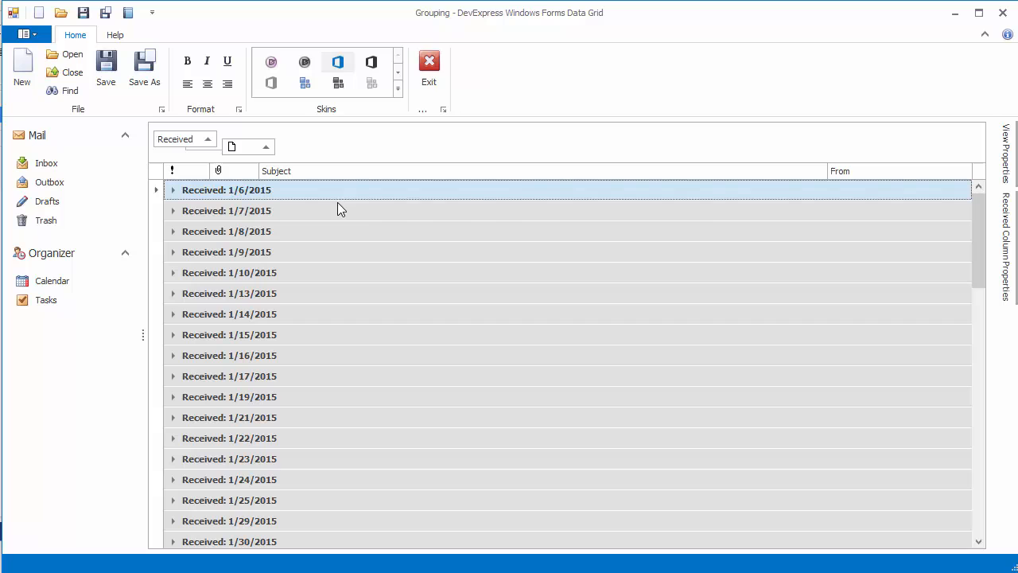
pyautogui.scroll(-3)
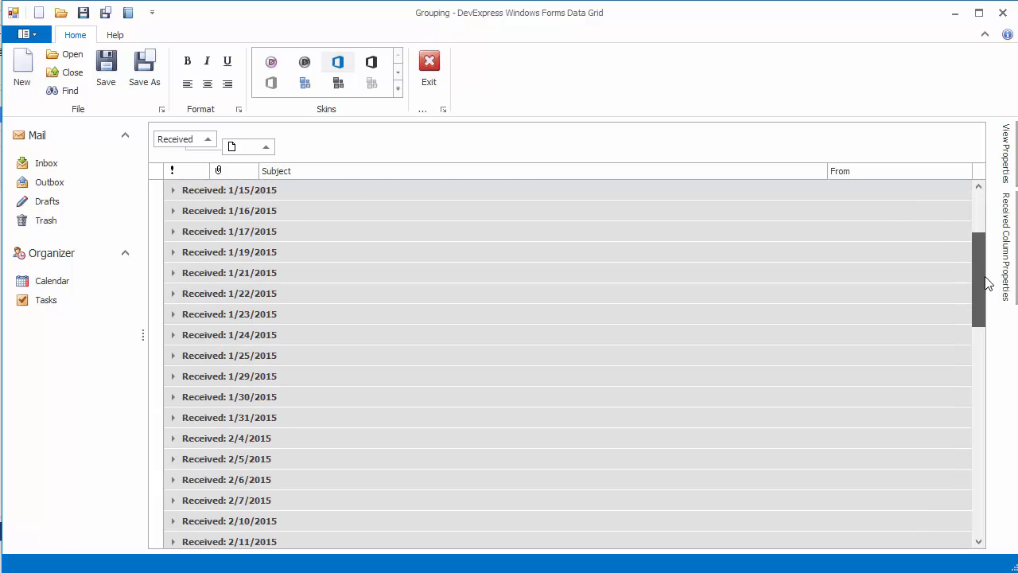
pyautogui.scroll(-3)
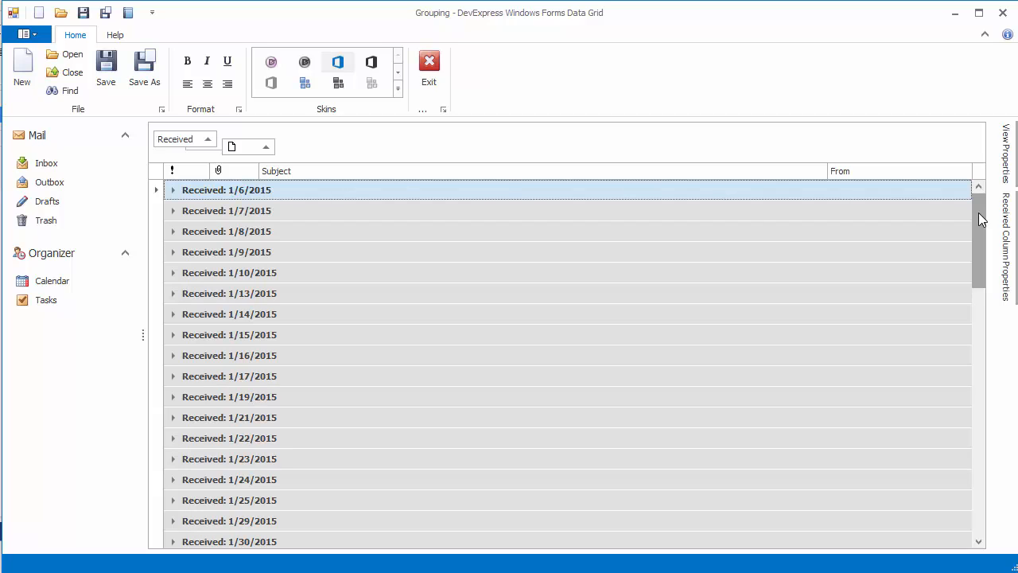
# Step: Set the Received column's GroupInterval to DateRange and expand the Today and other range groups
pyautogui.click(1005, 230)
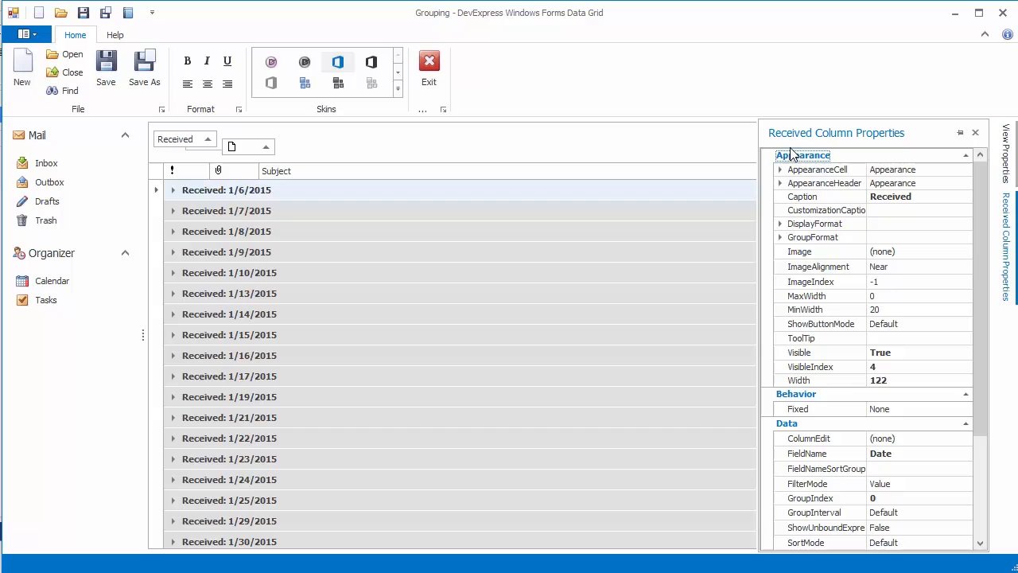
pyautogui.scroll(-3)
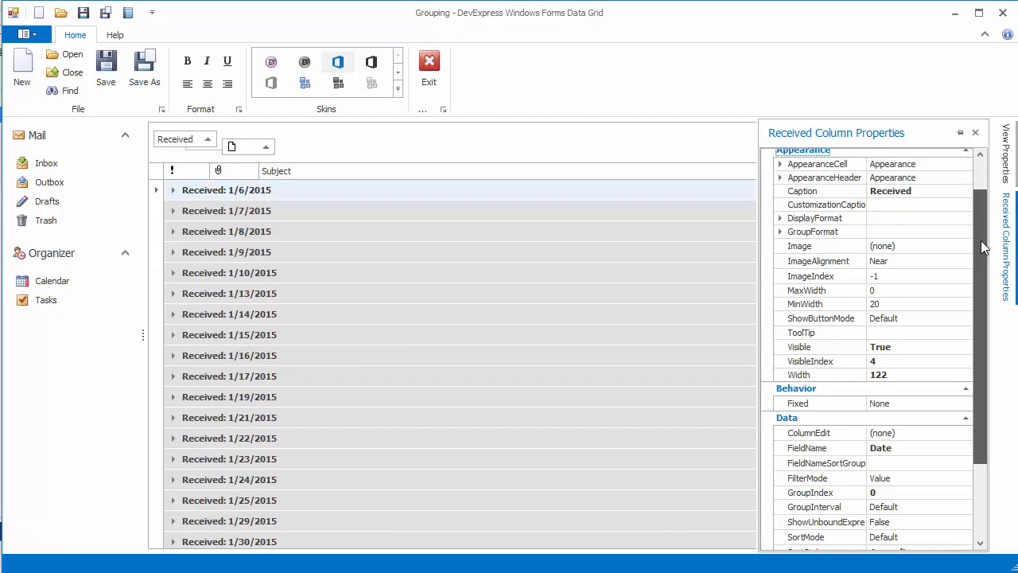
pyautogui.scroll(-3)
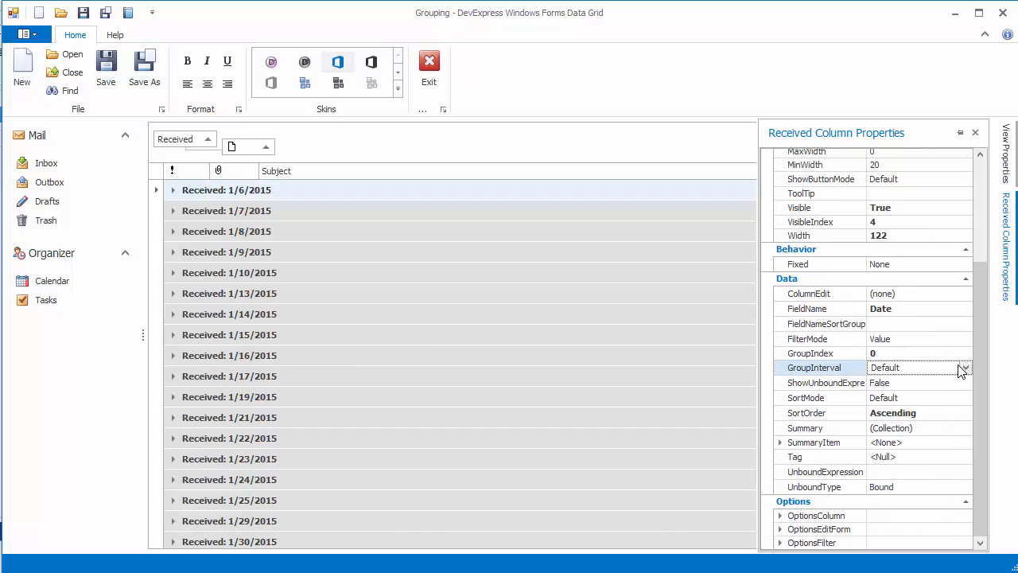
pyautogui.click(961, 367)
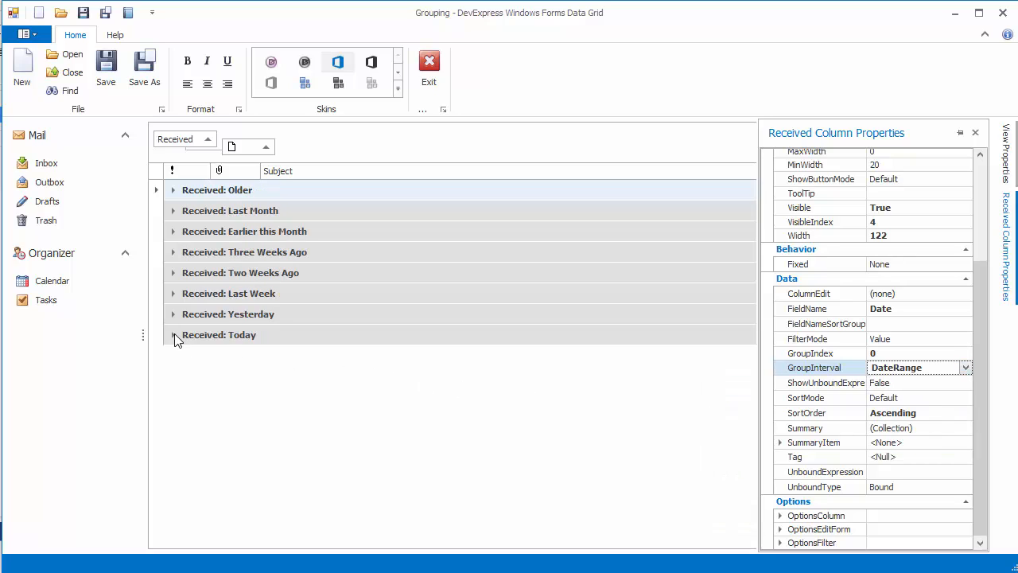
pyautogui.click(172, 334)
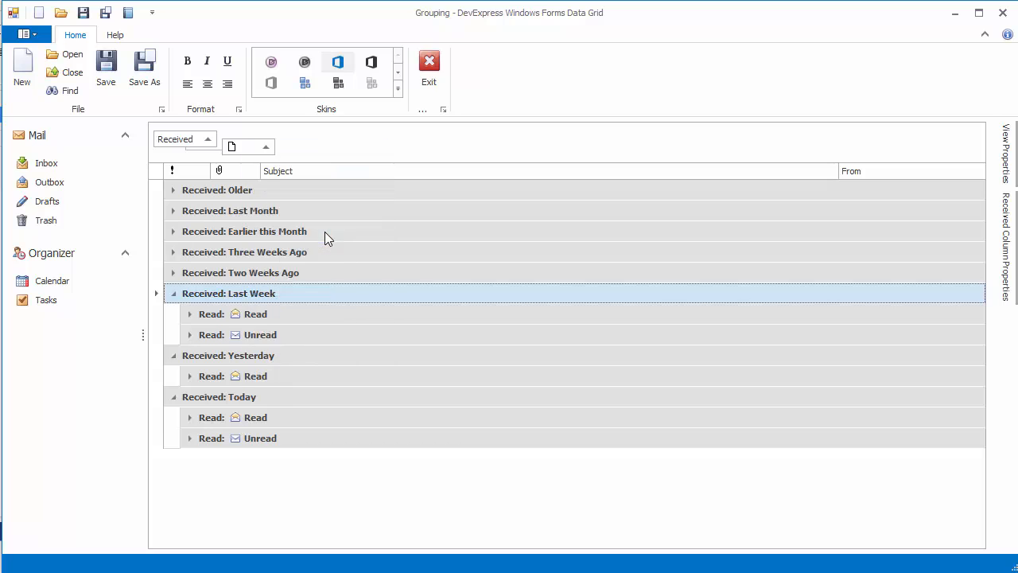
pyautogui.click(172, 210)
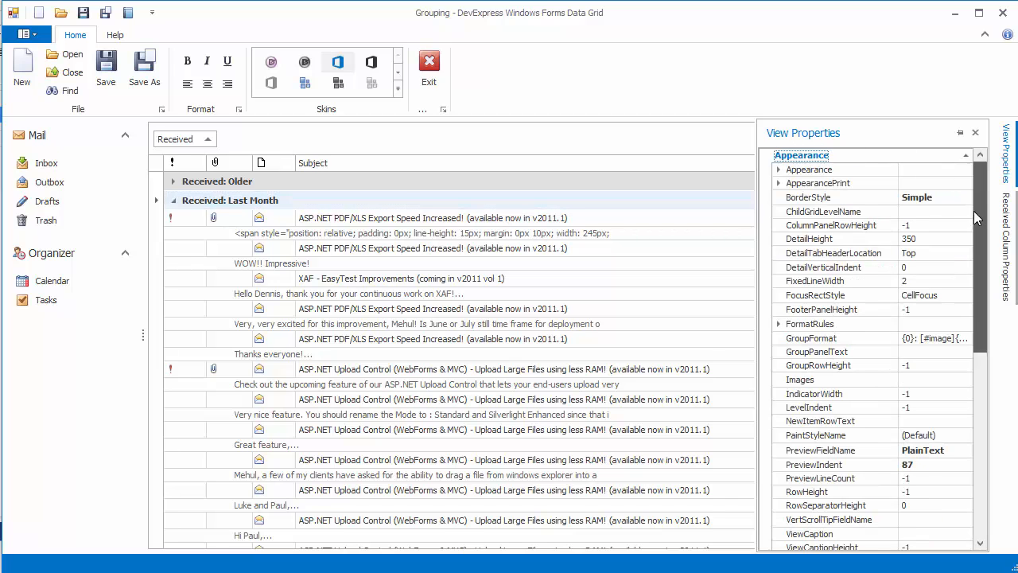
# Step: Set GroupDrawMode and AllowFixedGroups True so group rows stay pinned while scrolling
pyautogui.scroll(-3)
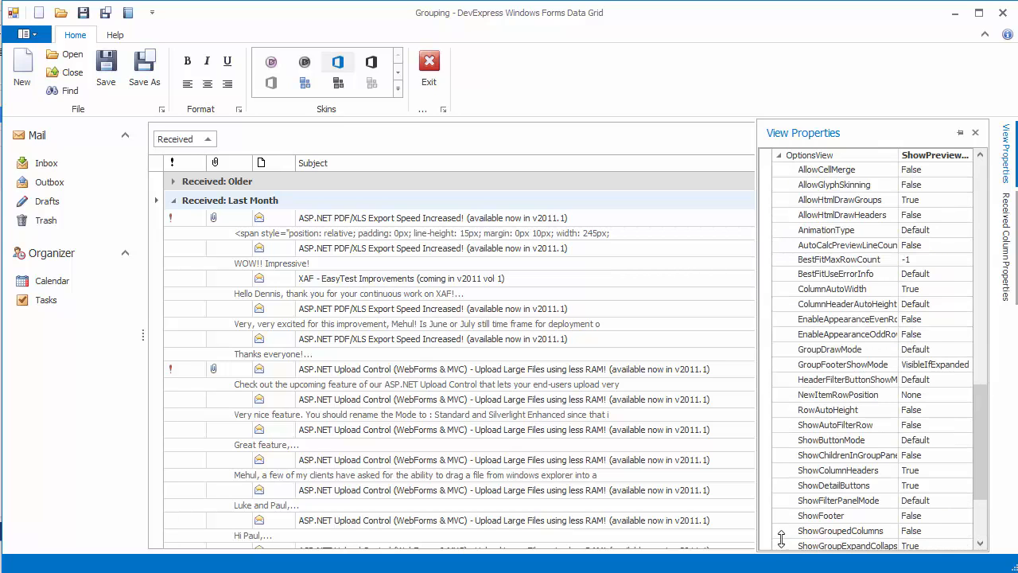
pyautogui.click(842, 532)
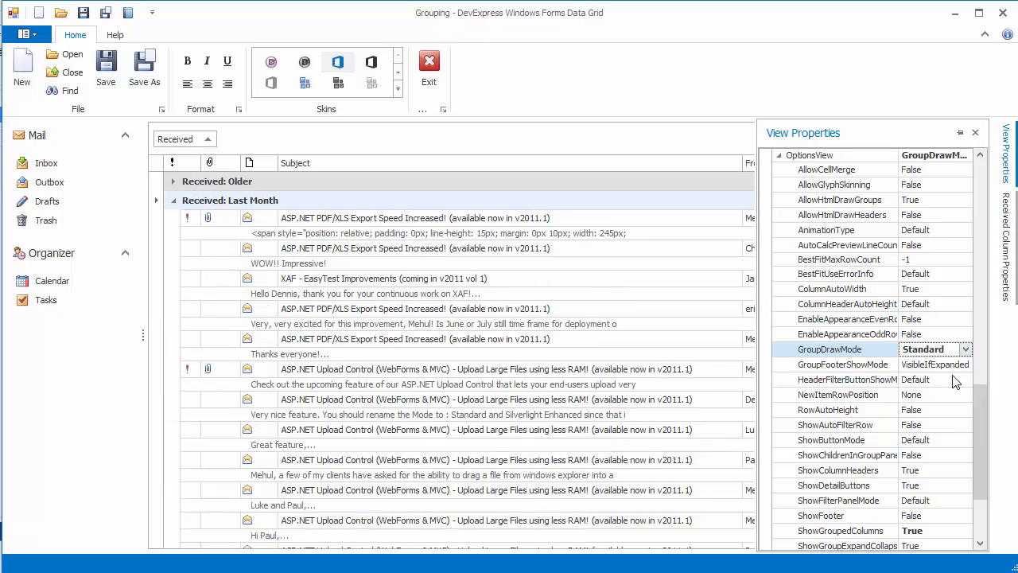
pyautogui.scroll(-3)
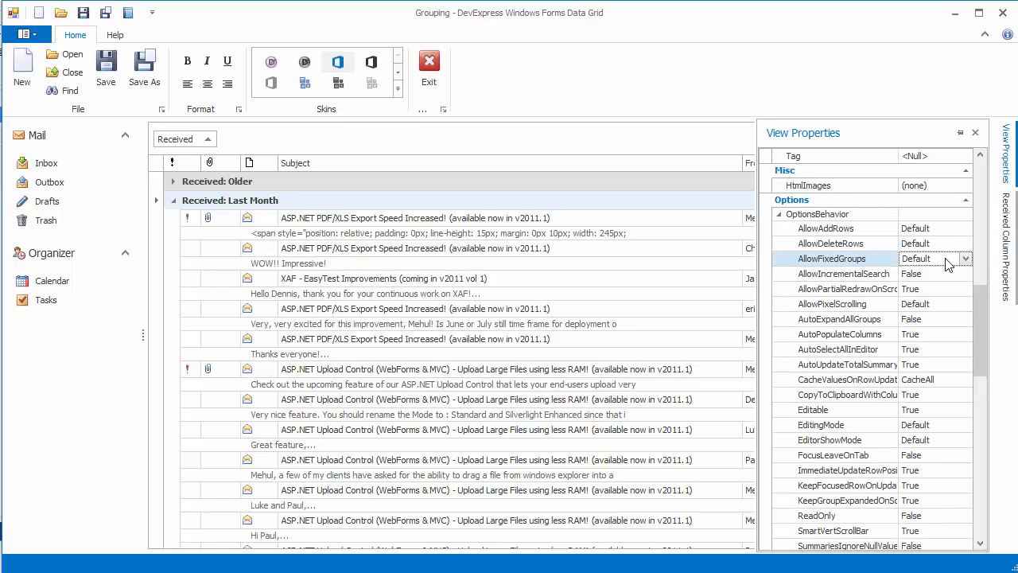
pyautogui.click(964, 258)
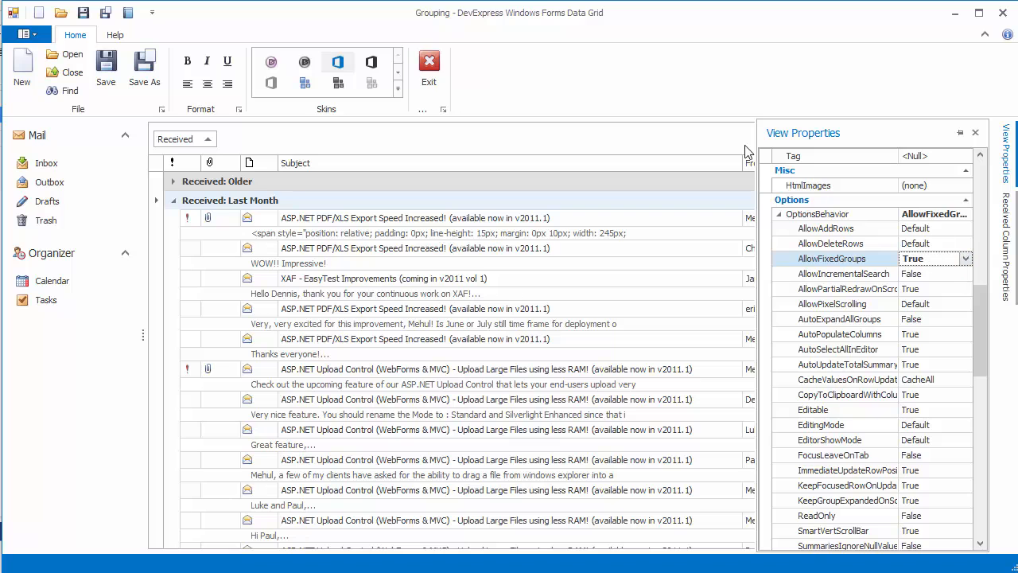
pyautogui.click(973, 132)
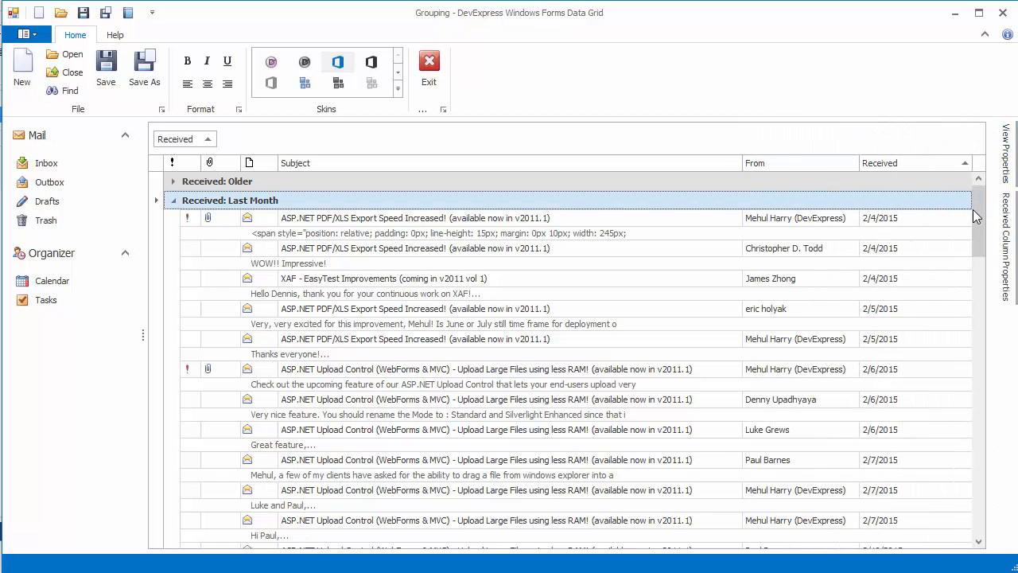
pyautogui.scroll(-3)
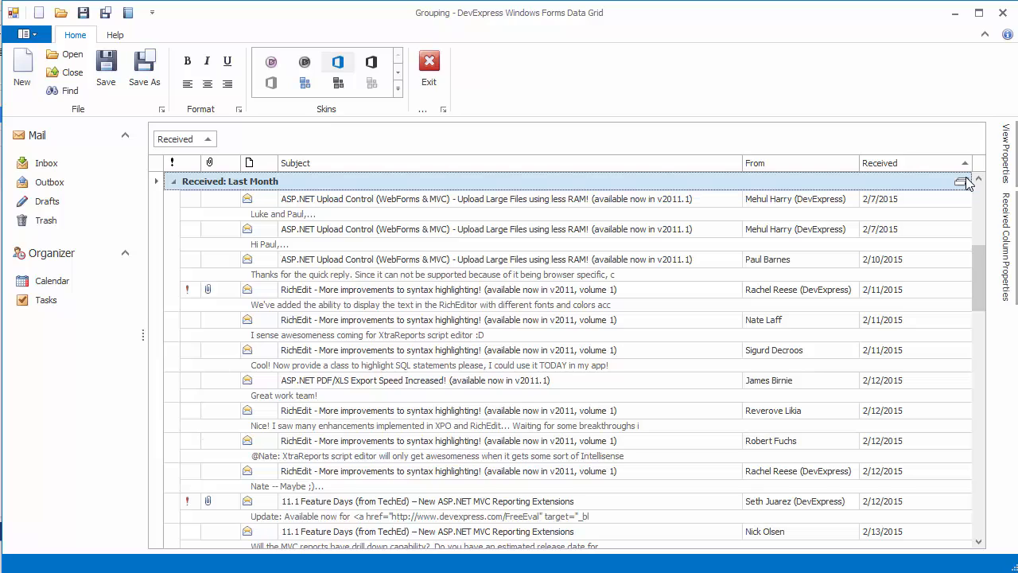
pyautogui.moveTo(652, 156)
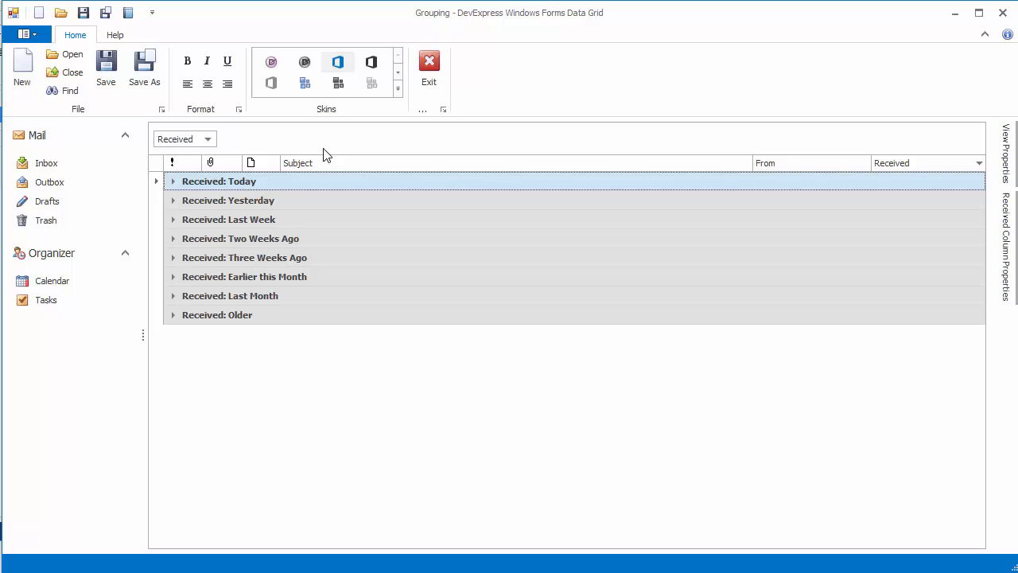
pyautogui.click(1004, 159)
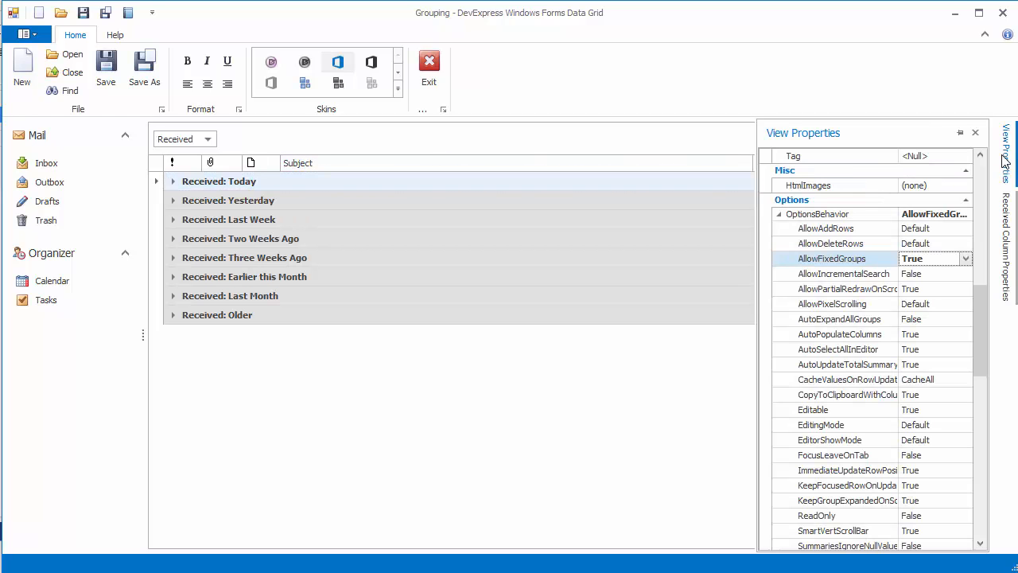
pyautogui.moveTo(939, 327)
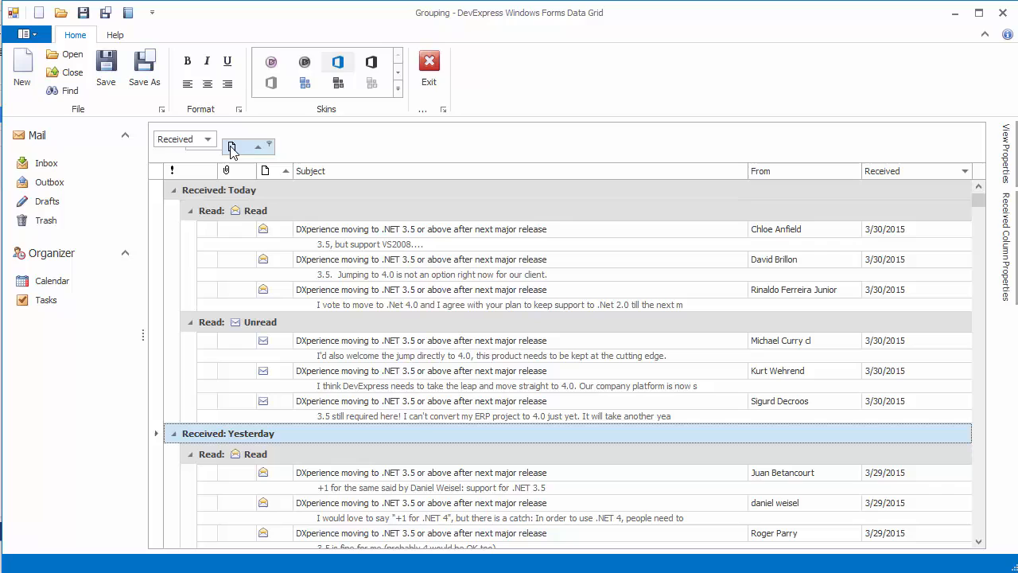
# Step: Clear all grouping, then change the Received column's OptionsColumn.AllowGroup setting
pyautogui.click(233, 146)
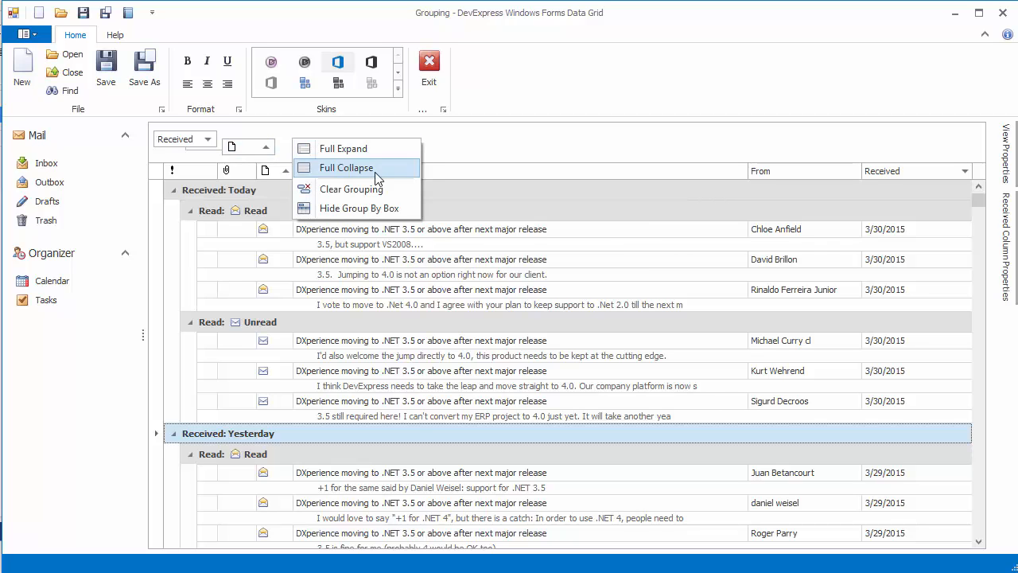
pyautogui.click(350, 187)
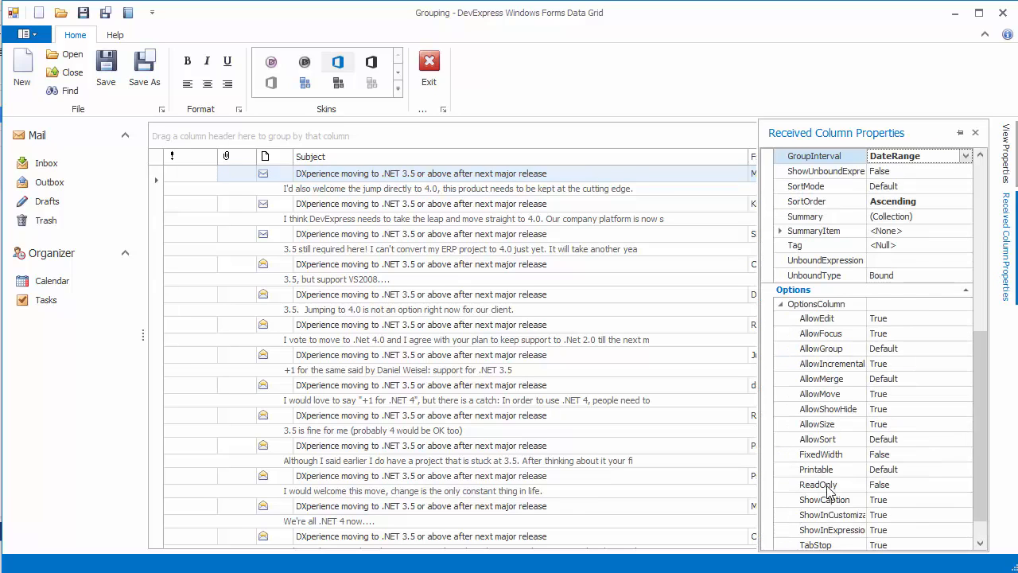
pyautogui.click(960, 346)
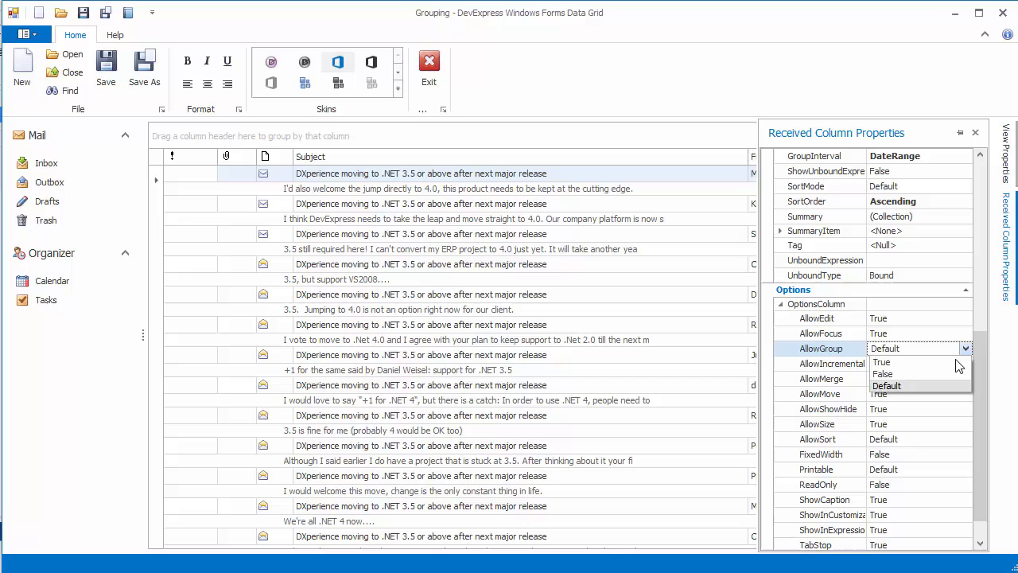
pyautogui.click(884, 378)
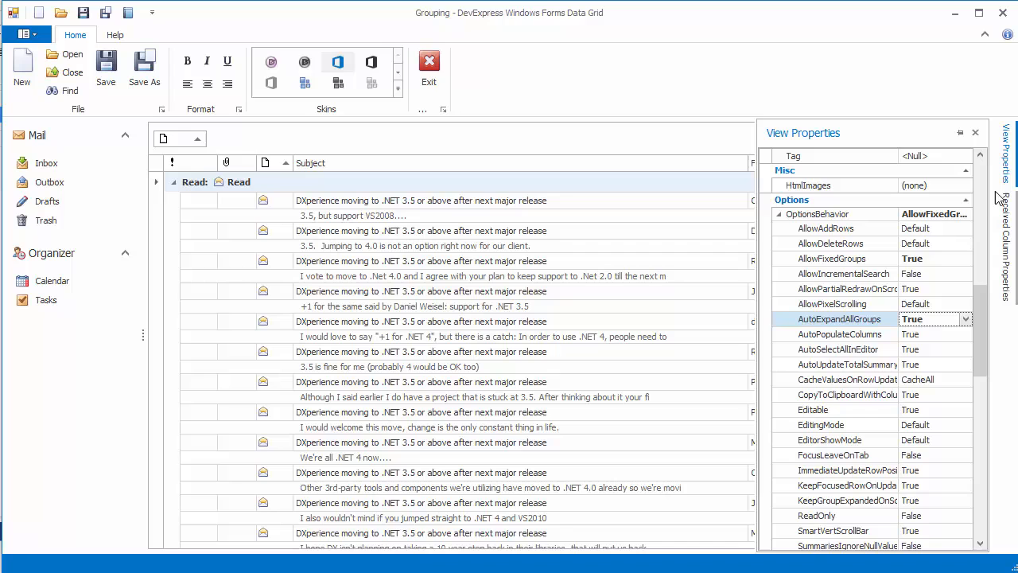
# Step: Set OptionsCustomization.AllowGroup to False for the whole view and verify the grid
pyautogui.scroll(-3)
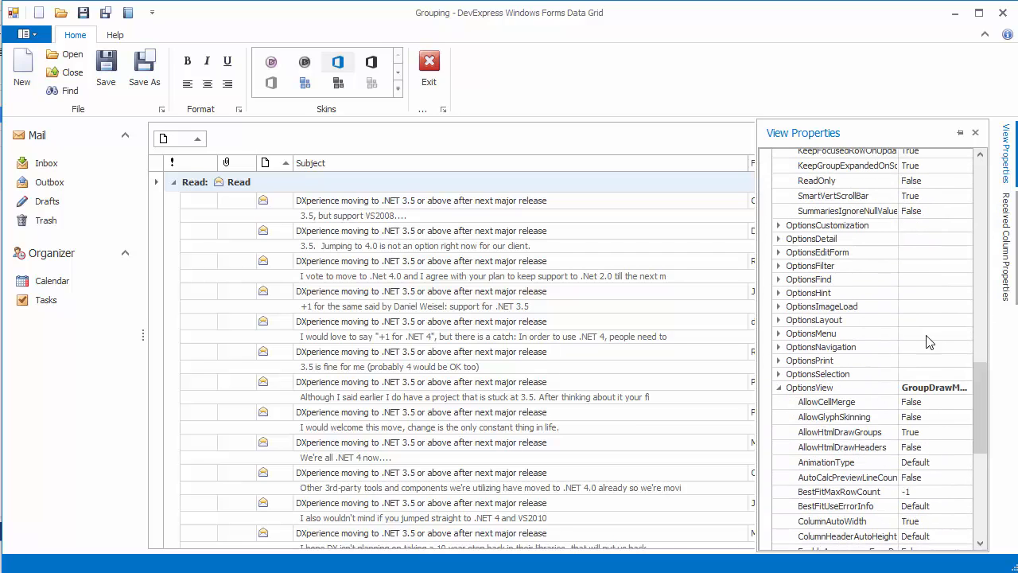
pyautogui.click(780, 226)
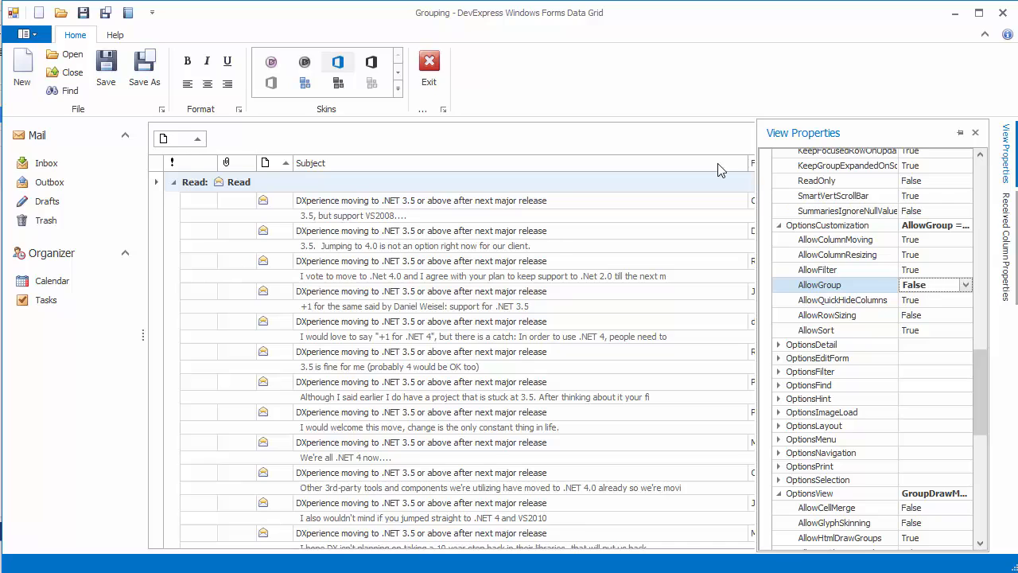
pyautogui.click(996, 134)
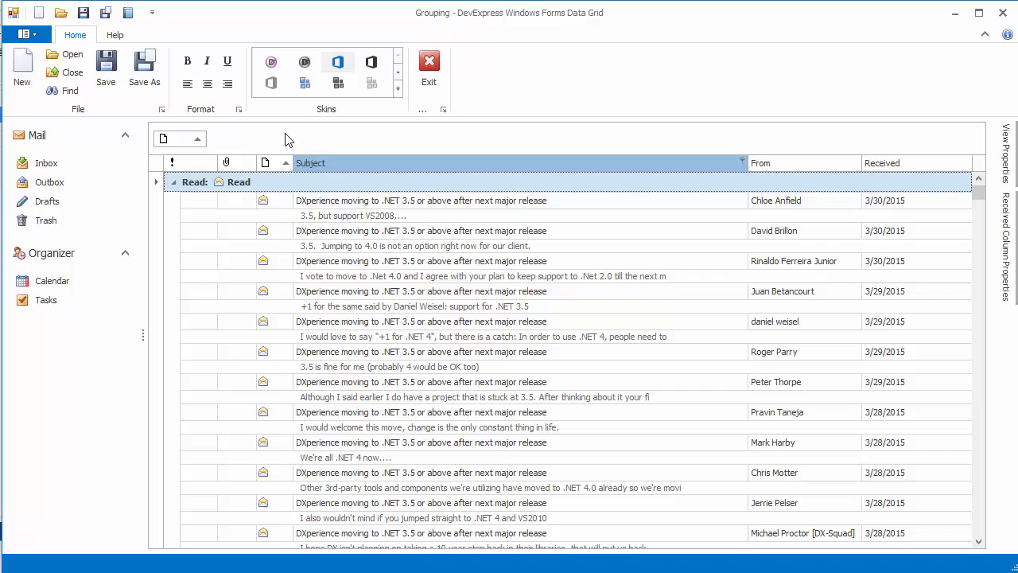
pyautogui.click(1009, 158)
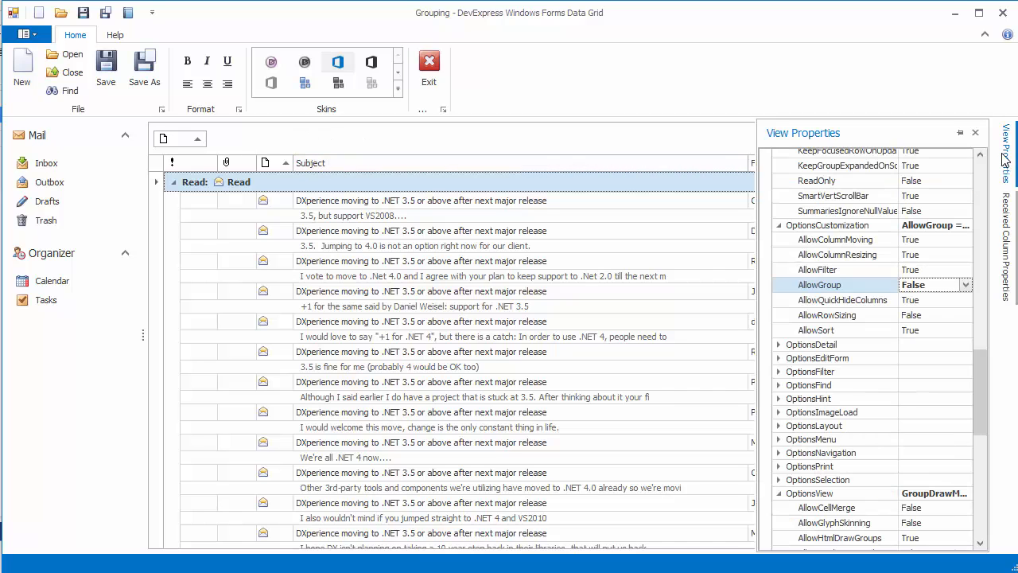
pyautogui.scroll(-3)
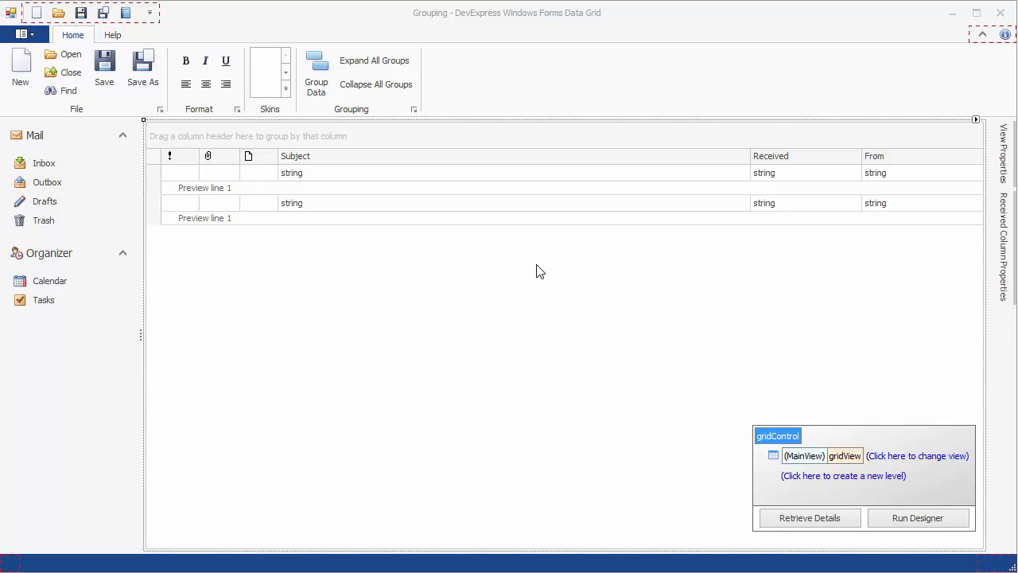
pyautogui.moveTo(431, 185)
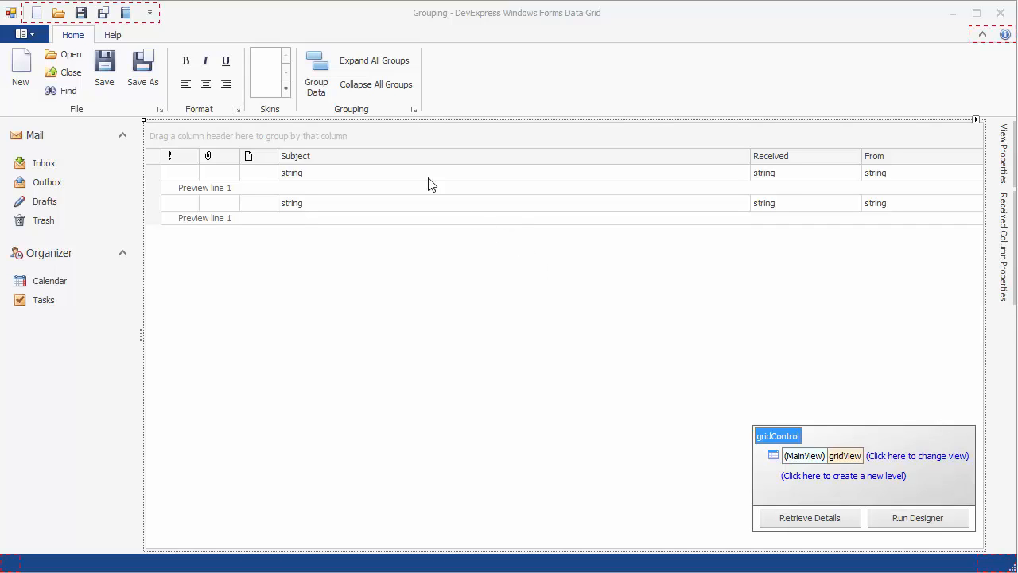
pyautogui.moveTo(316, 76)
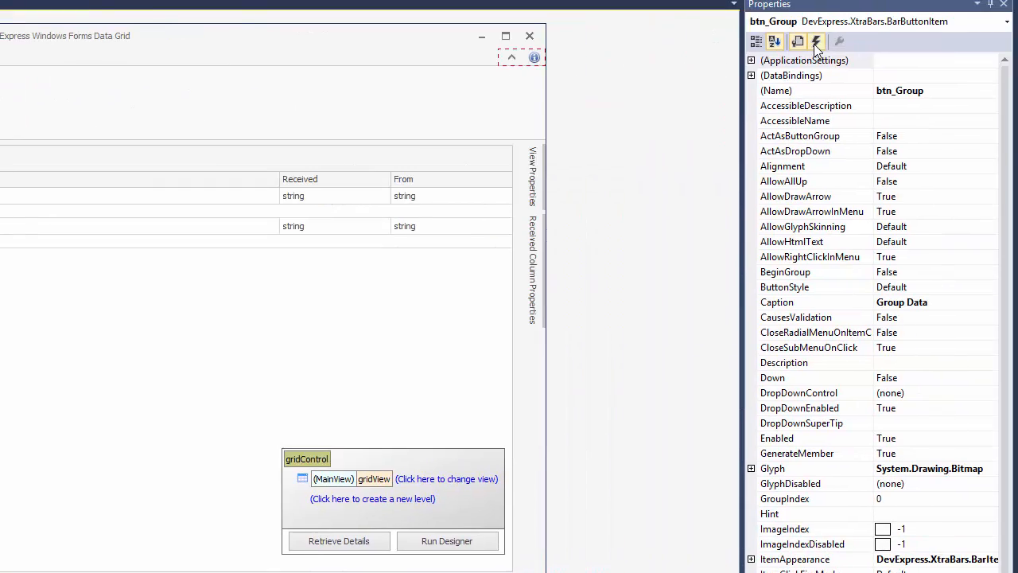
# Step: Create the ItemClick handler for the Group Data ribbon button
pyautogui.click(816, 41)
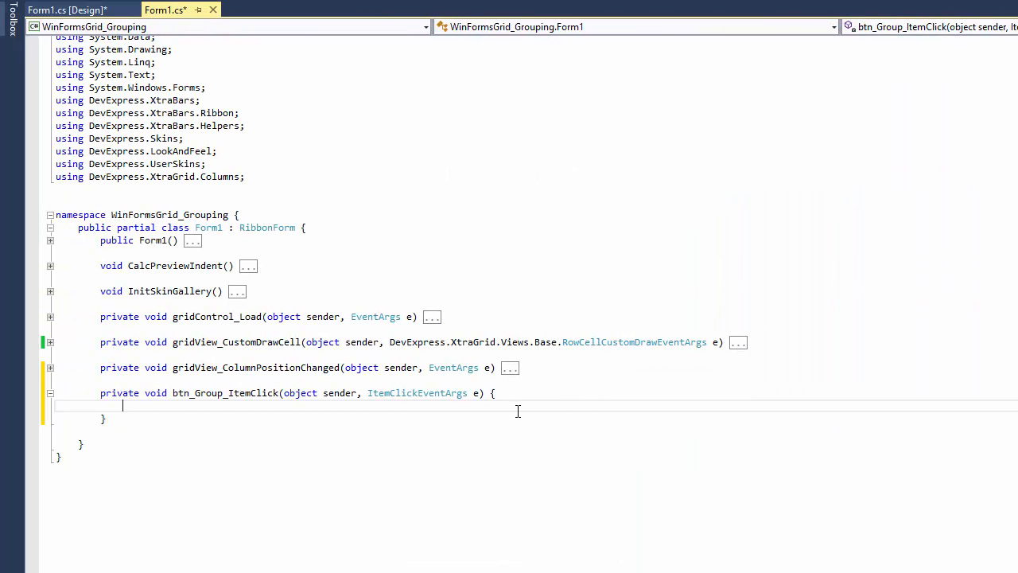
# Step: Code the handler: get the Date column, call ClearGrouping(), and set GroupIndex 0 and 1
pyautogui.write('GridColumn colReceived = gridView.Columns["Date"];')
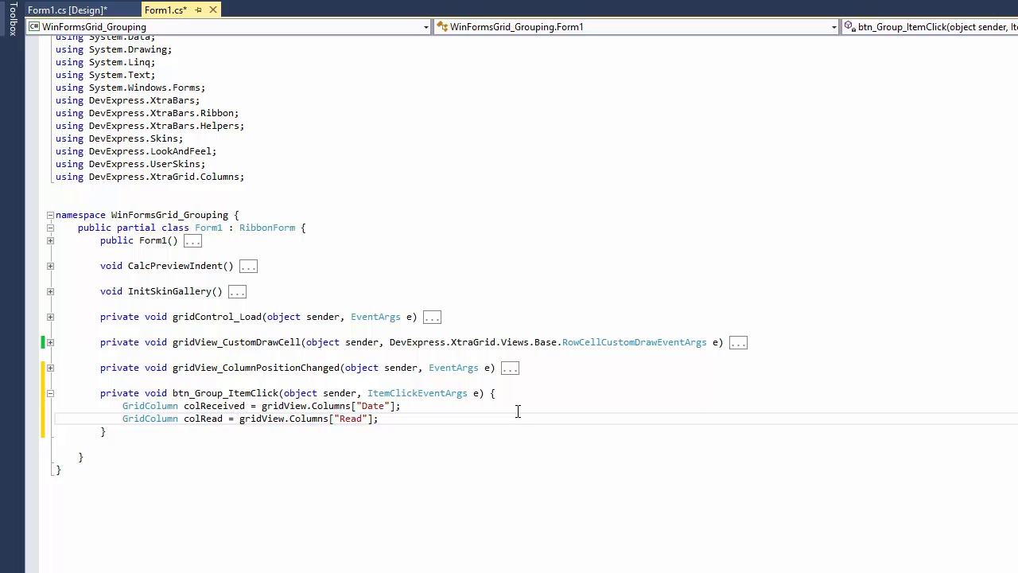
pyautogui.write('gridView.ClearGrouping();')
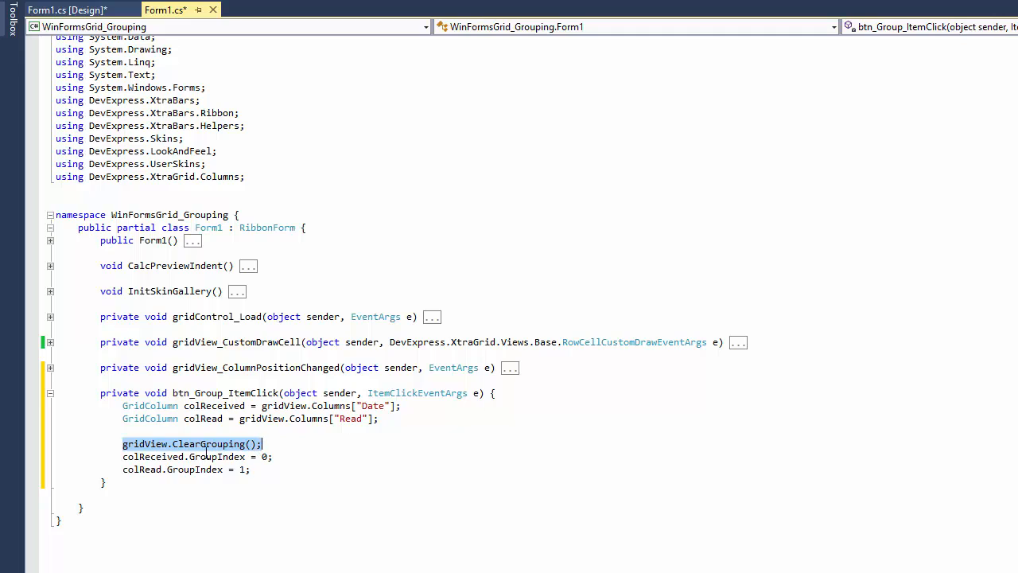
pyautogui.doubleClick(216, 457)
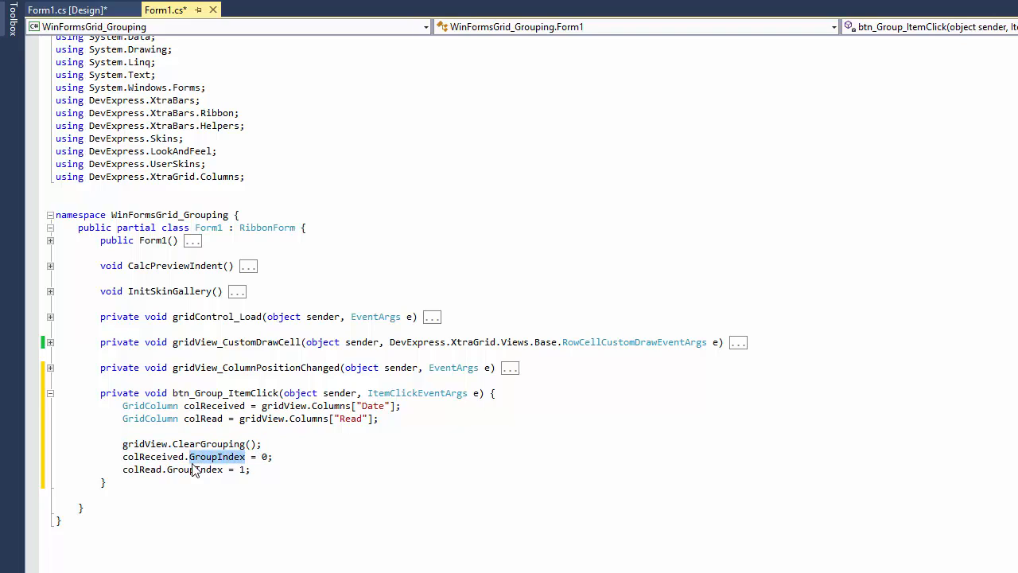
pyautogui.doubleClick(194, 469)
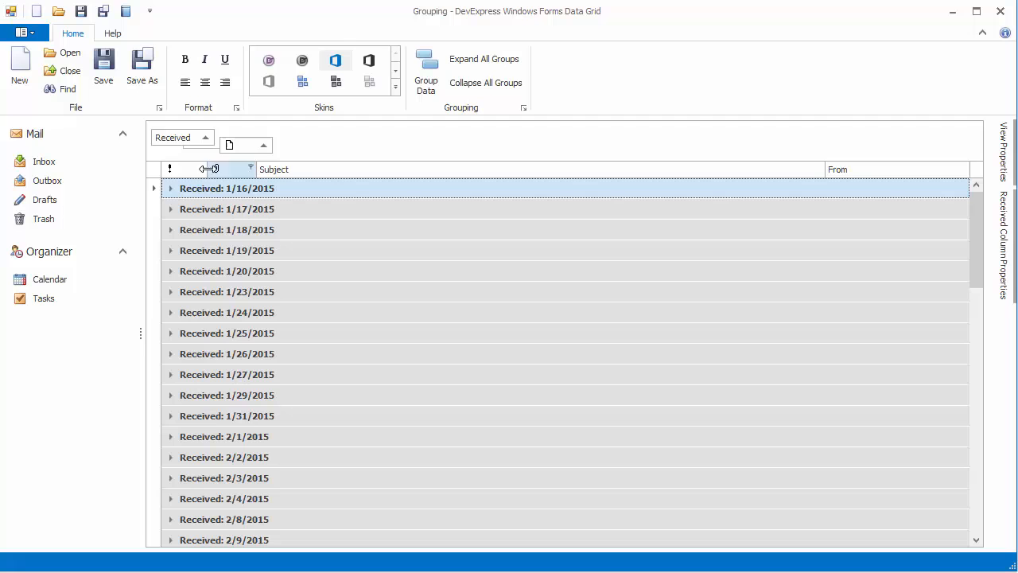
# Step: Return to the Group Data handler code after checking the grouping in the running app
pyautogui.click(171, 188)
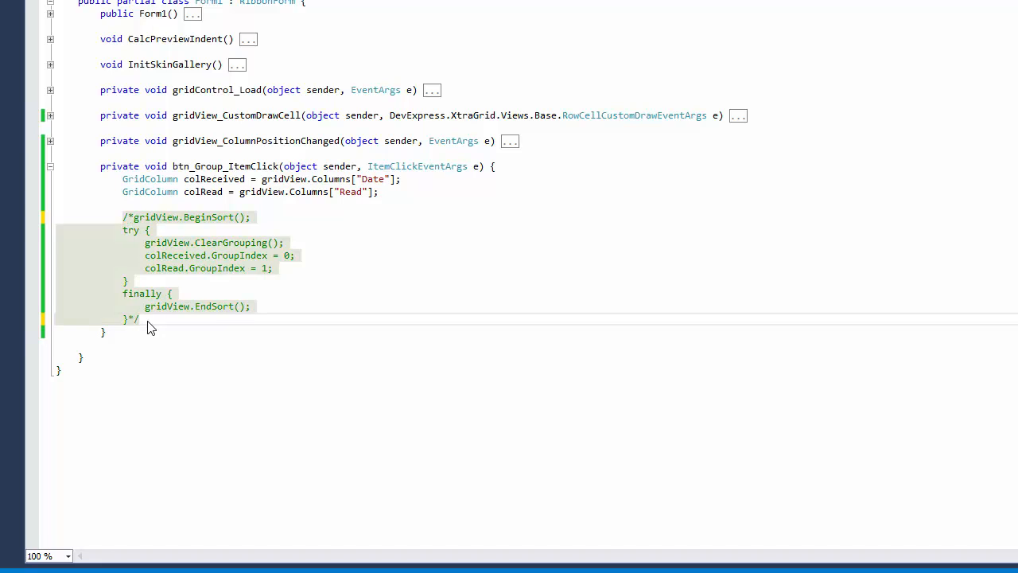
# Step: Add gridView.SortInfo.ClearAndAddRange with colReceived and colRead ascending and group count 2
pyautogui.write('gridView.SortInfo.ClearAndAddRange(new GridColumnSortInfo[] {')
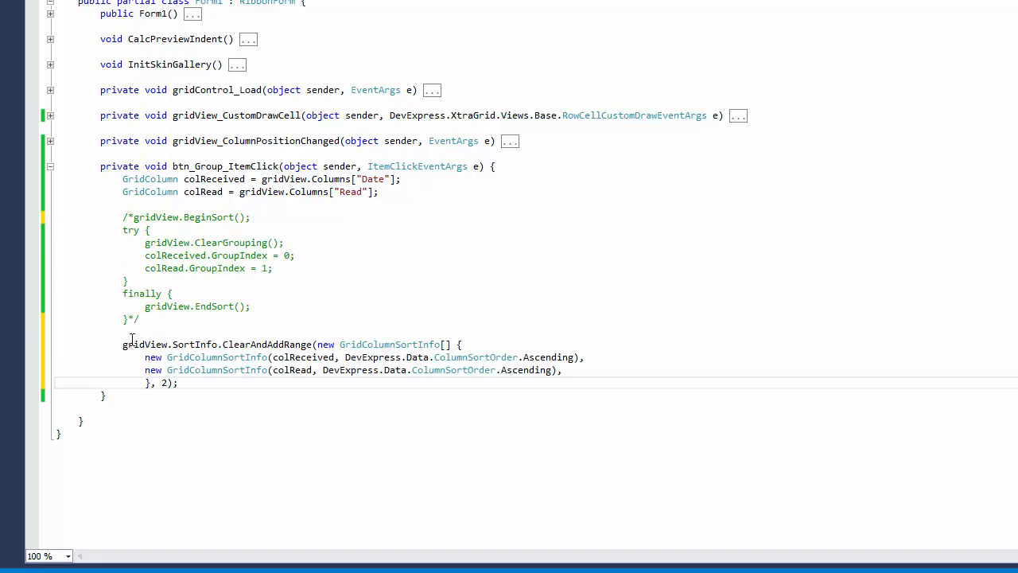
pyautogui.doubleClick(146, 344)
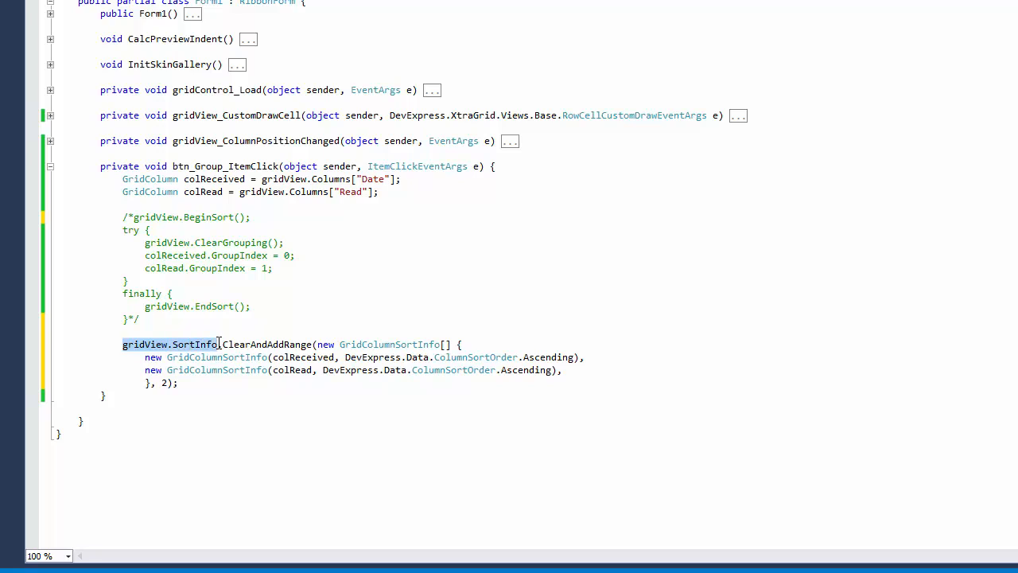
pyautogui.doubleClick(267, 343)
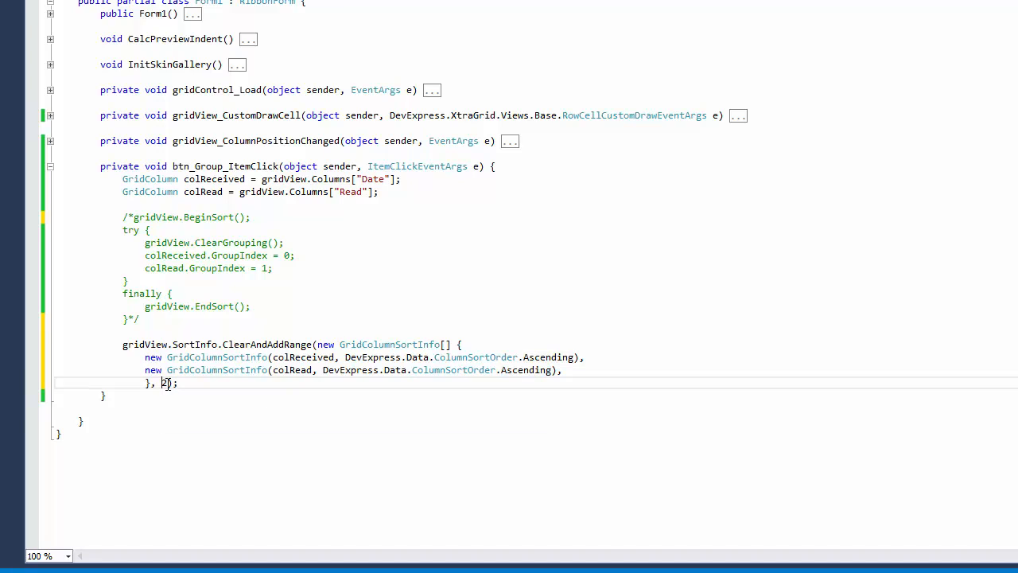
pyautogui.doubleClick(163, 382)
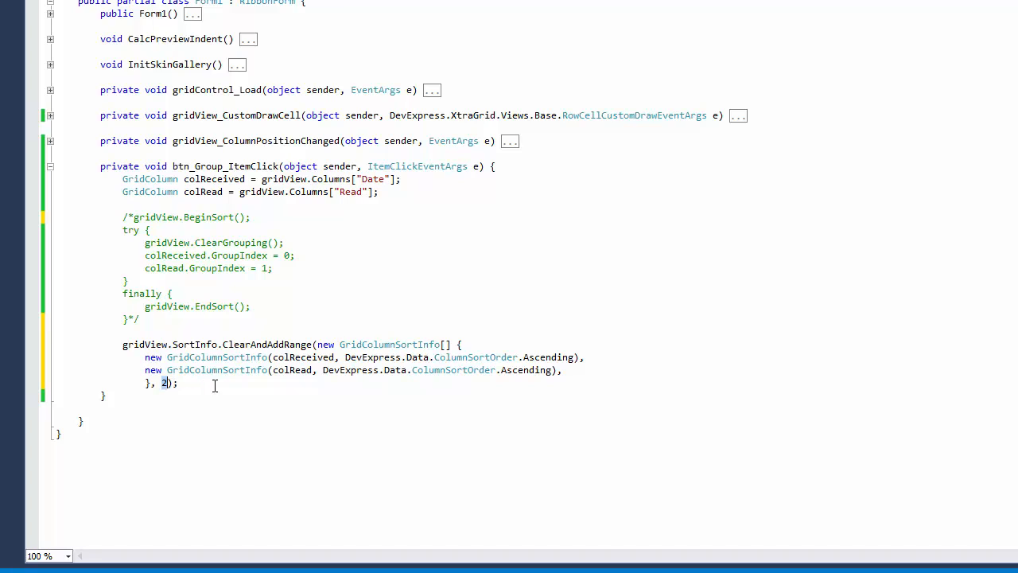
pyautogui.click(219, 383)
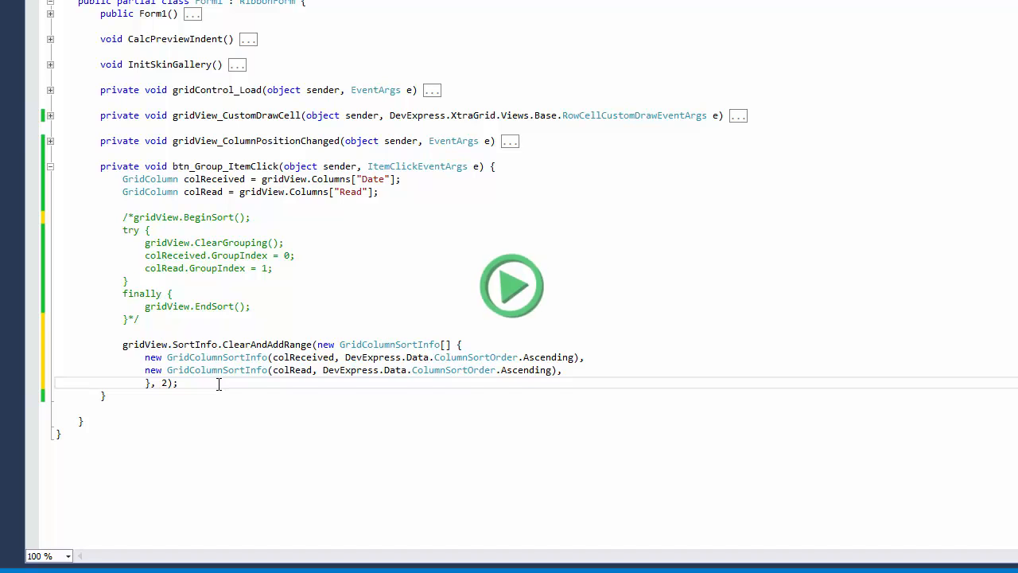
# Step: Run the app and use Group Data to group mail by Received and Read
pyautogui.click(512, 286)
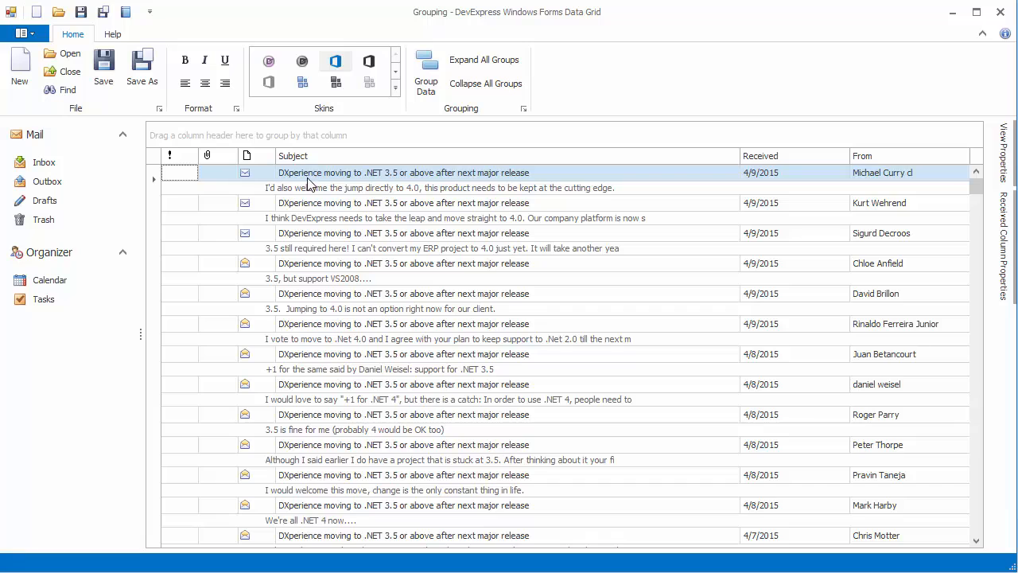
pyautogui.click(427, 72)
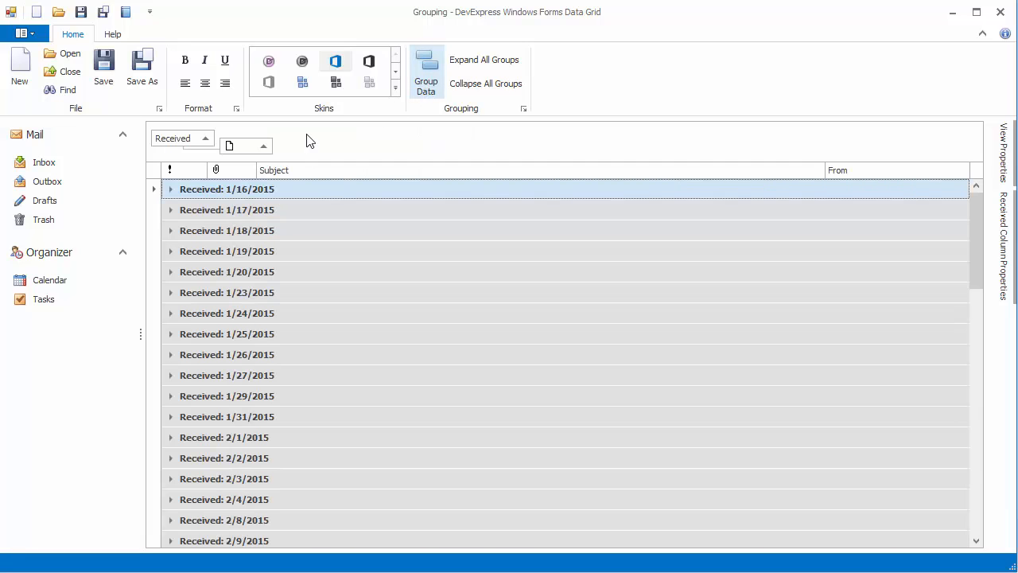
pyautogui.click(170, 187)
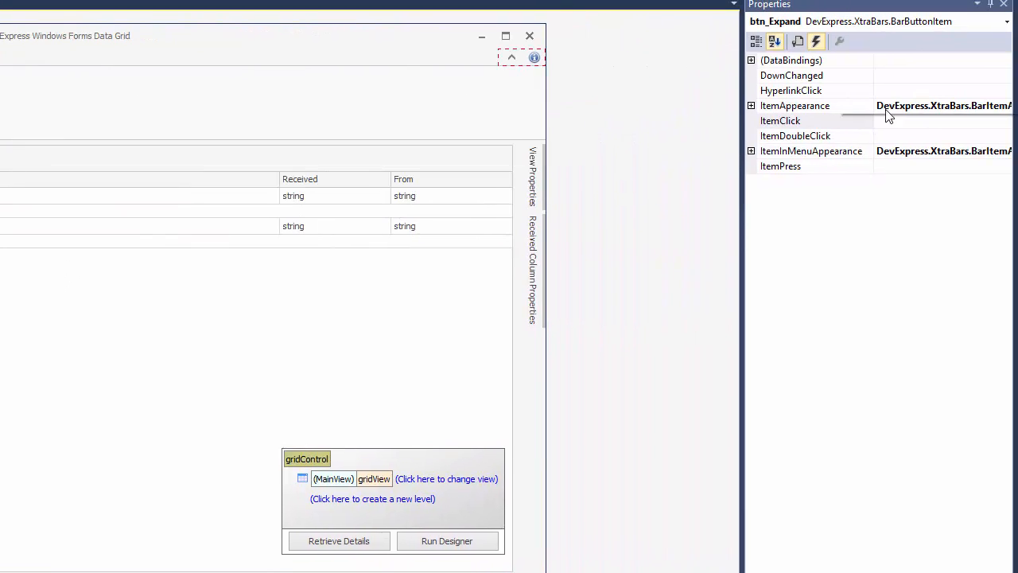
# Step: Create btn_Expand and btn_Collapse ItemClick handlers calling ExpandAllGroups and CollapseAllGroups
pyautogui.doubleClick(779, 121)
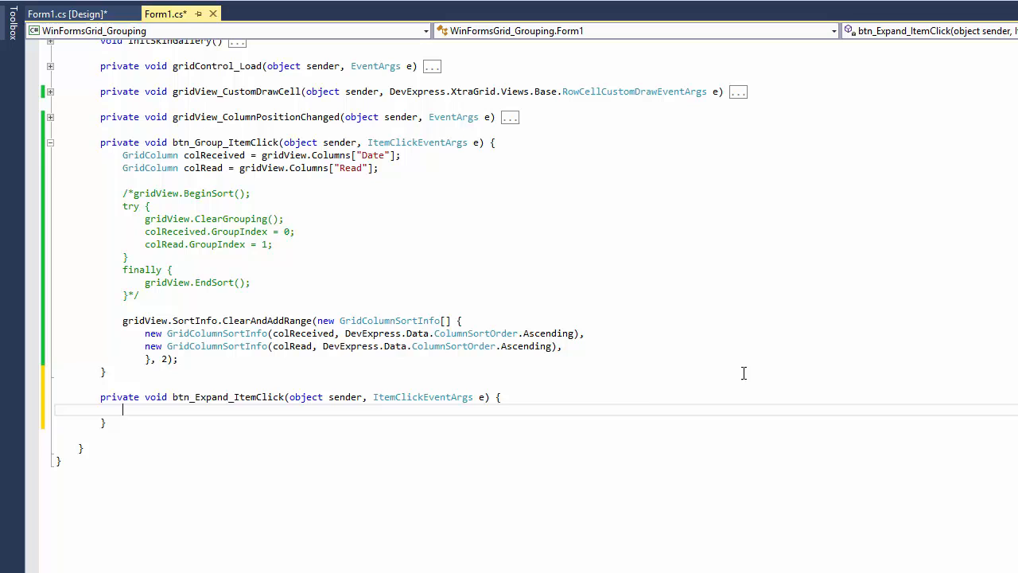
pyautogui.write('gridView.ExpandAllGroups();')
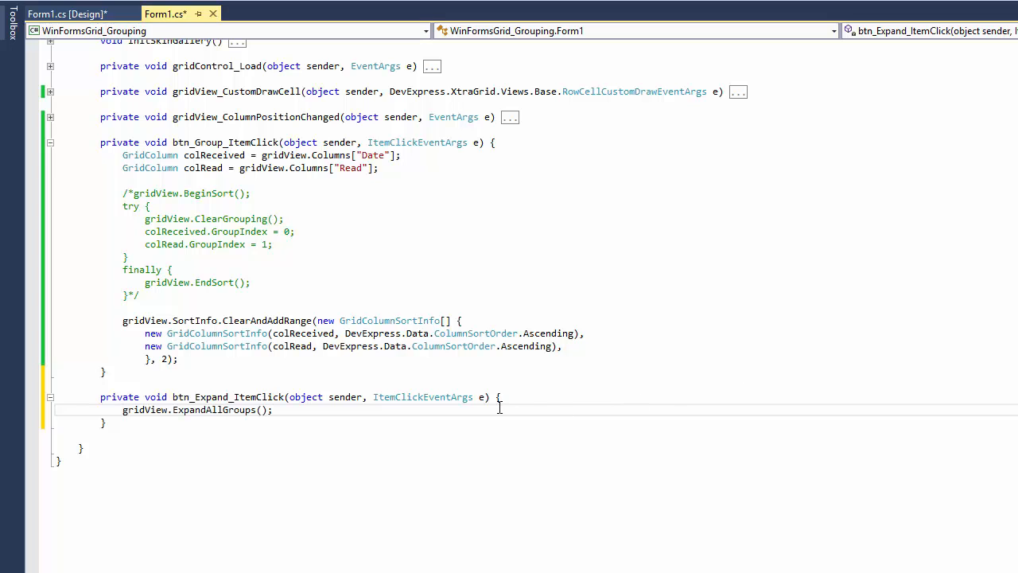
pyautogui.click(64, 15)
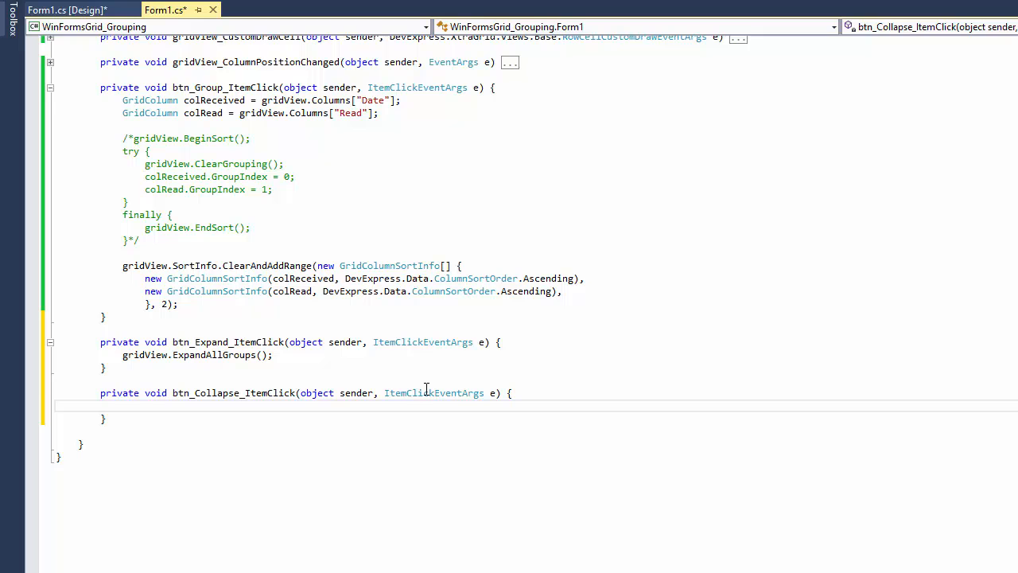
pyautogui.write('gridView.CollapseAllGroups();')
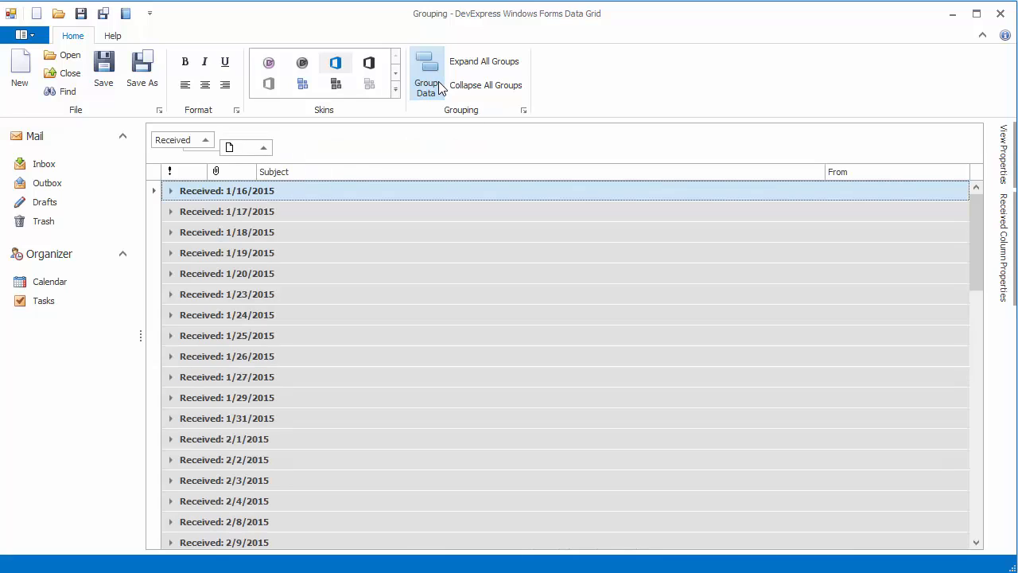
pyautogui.click(484, 60)
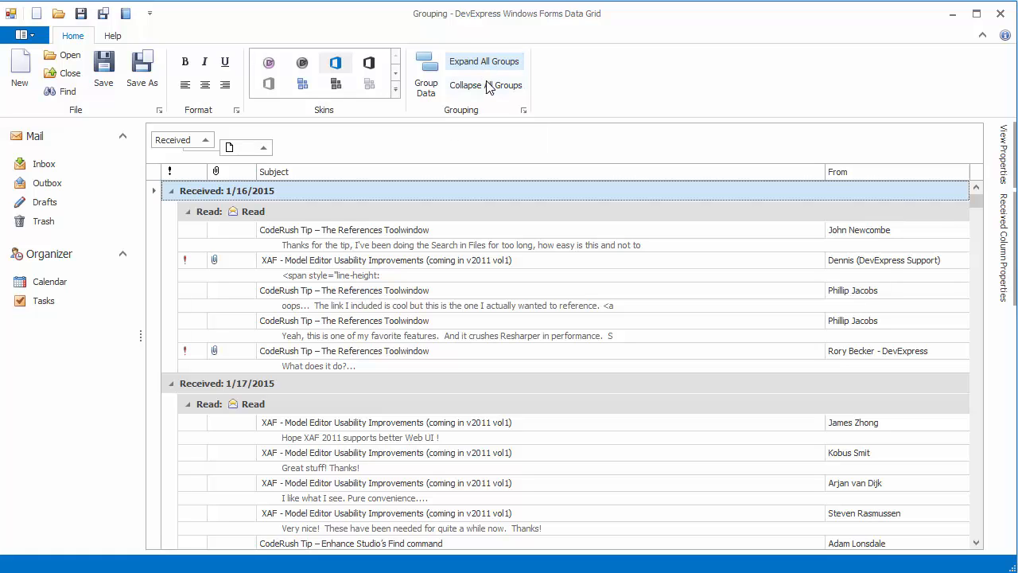
pyautogui.click(487, 86)
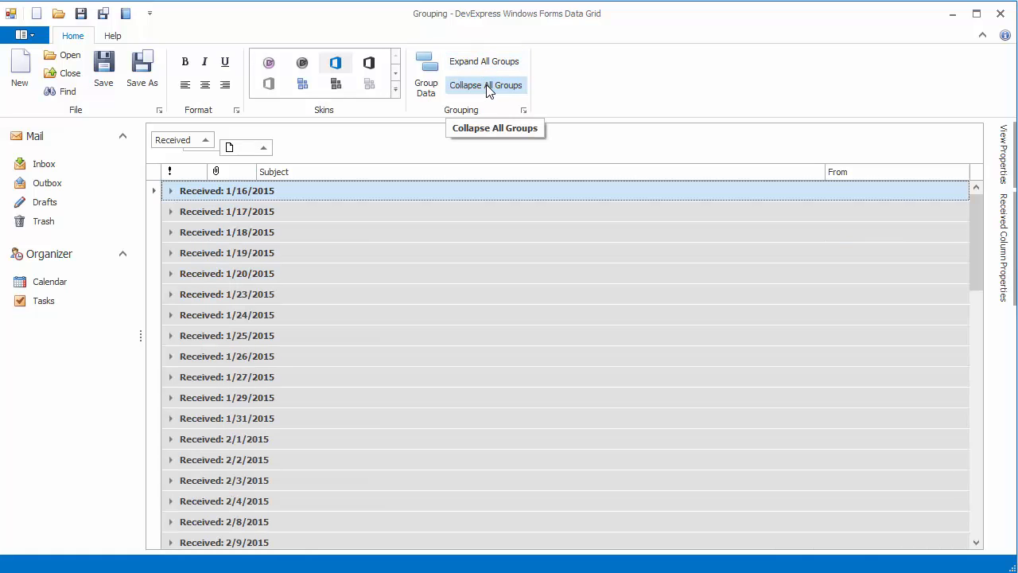